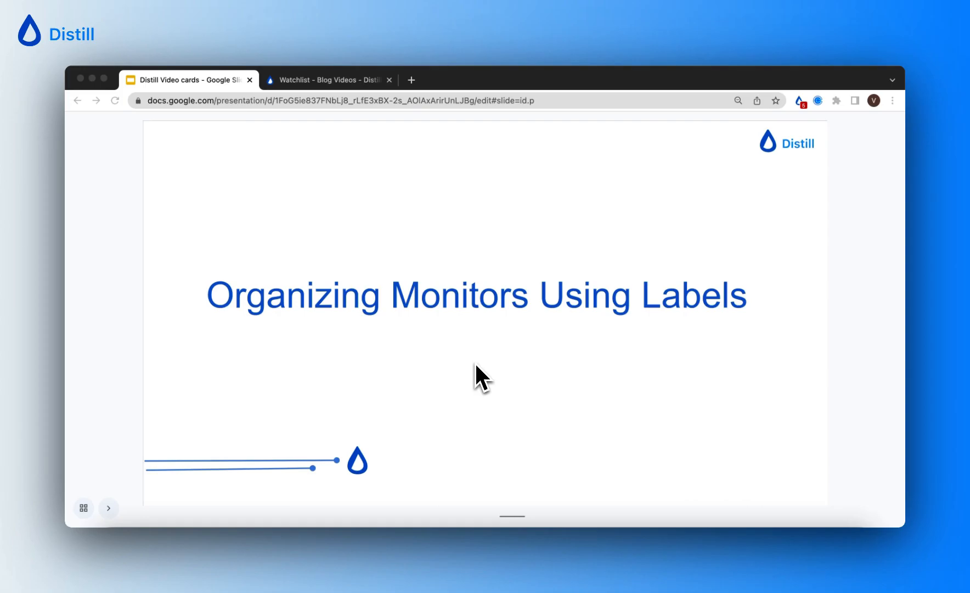
# Switch from the Google Slides title slide to the Distill watchlist of ten monitors
pyautogui.click(329, 79)
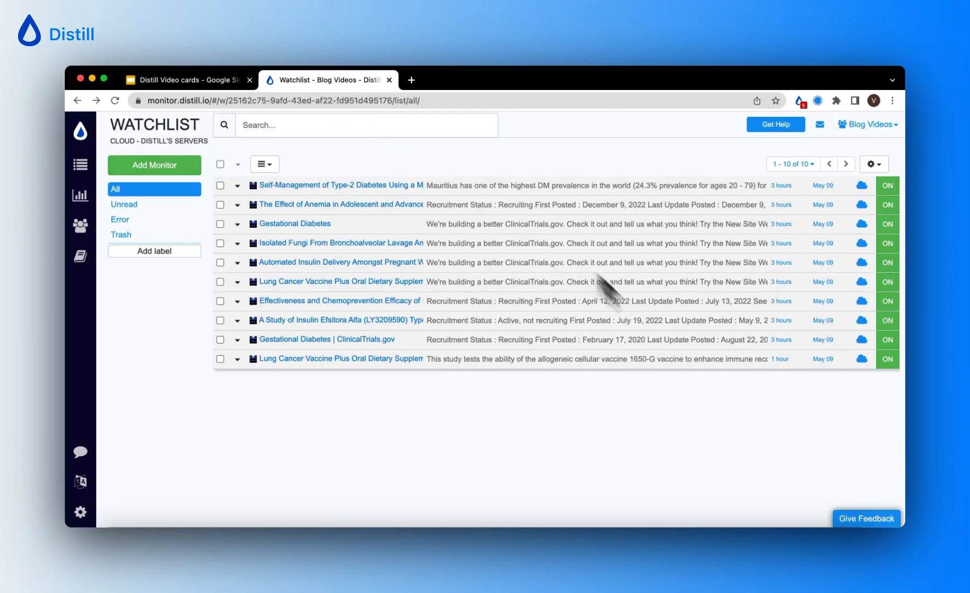
pyautogui.moveTo(530, 492)
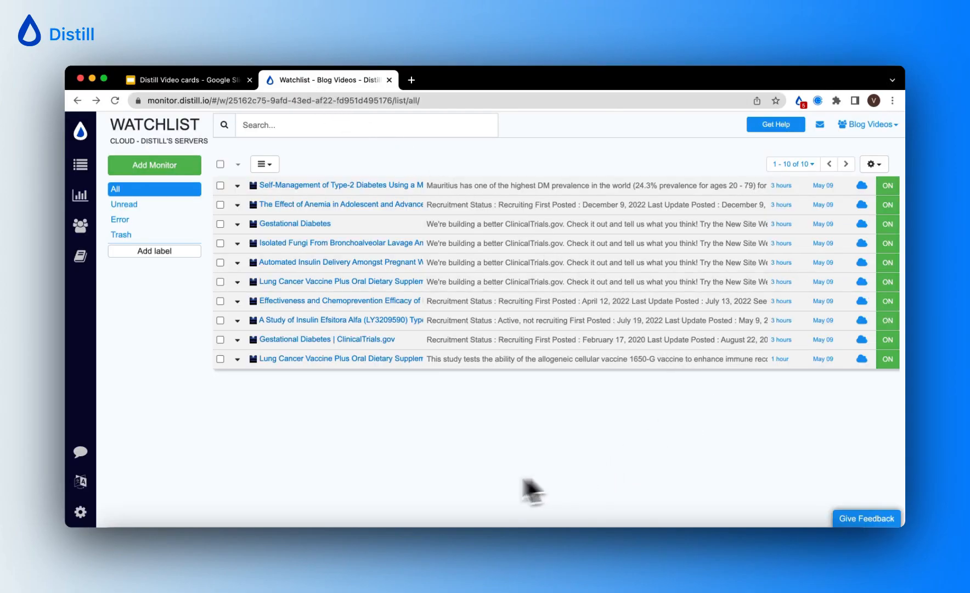
pyautogui.moveTo(423, 483)
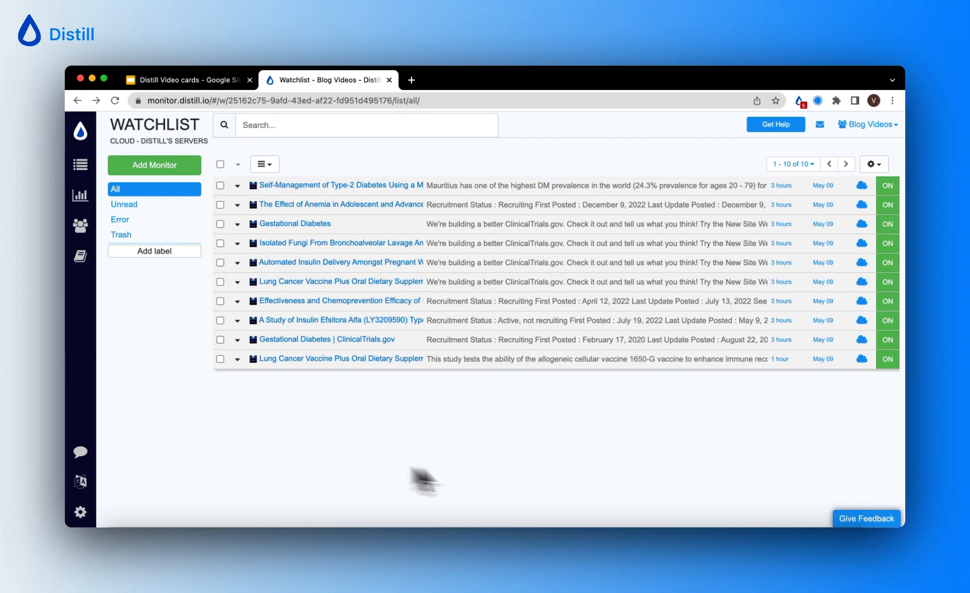
pyautogui.moveTo(740, 517)
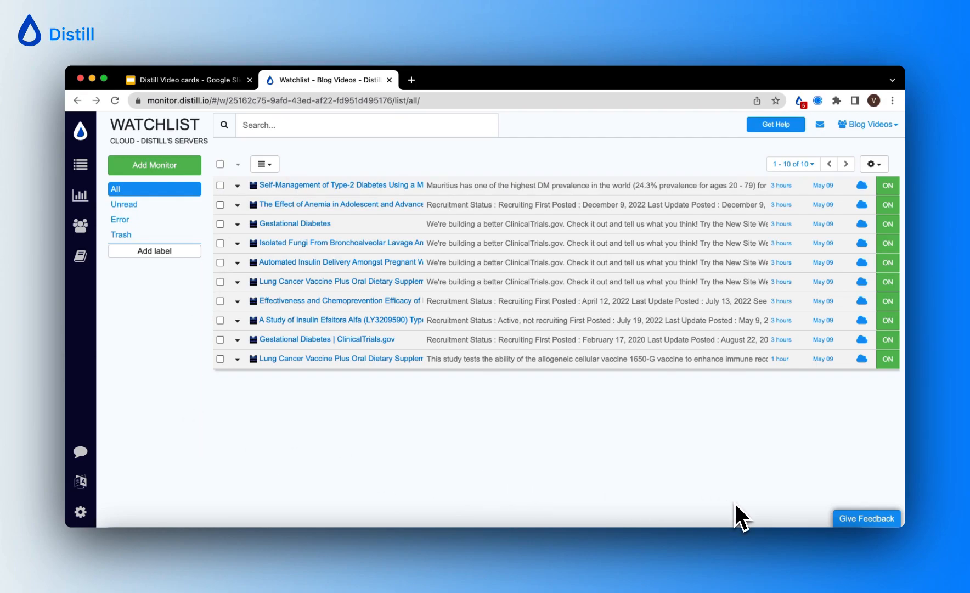
pyautogui.moveTo(699, 494)
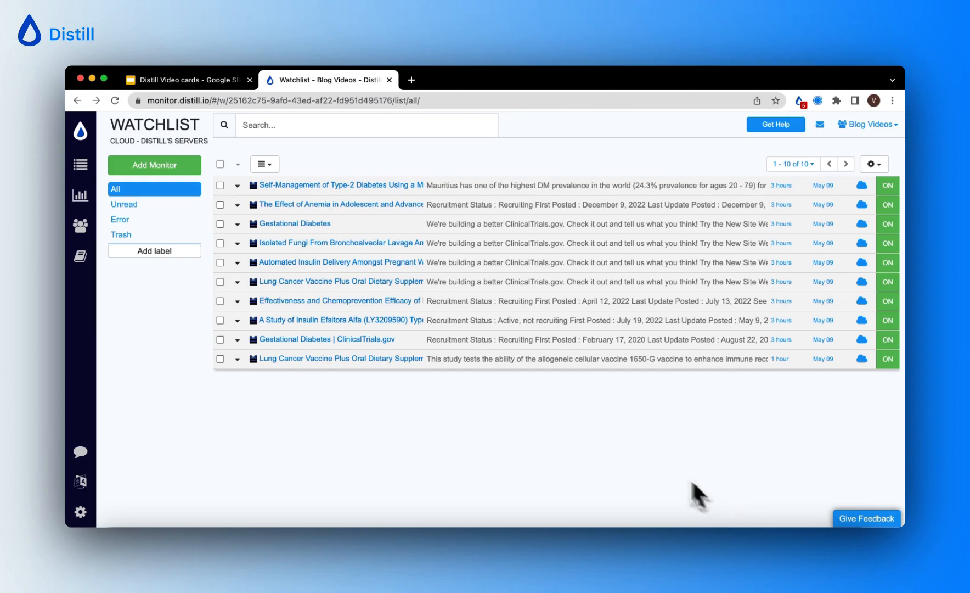
pyautogui.moveTo(180, 300)
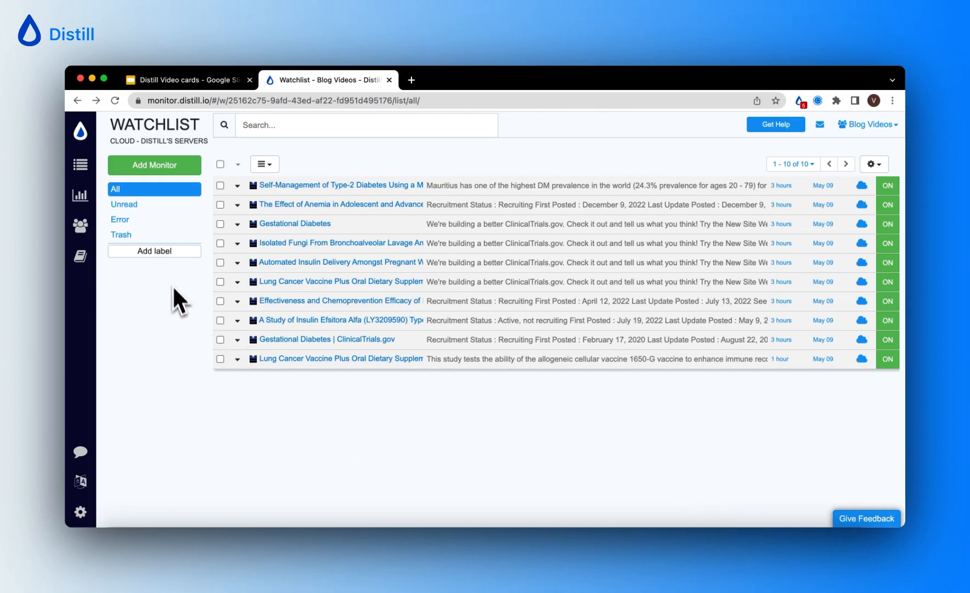
pyautogui.moveTo(197, 412)
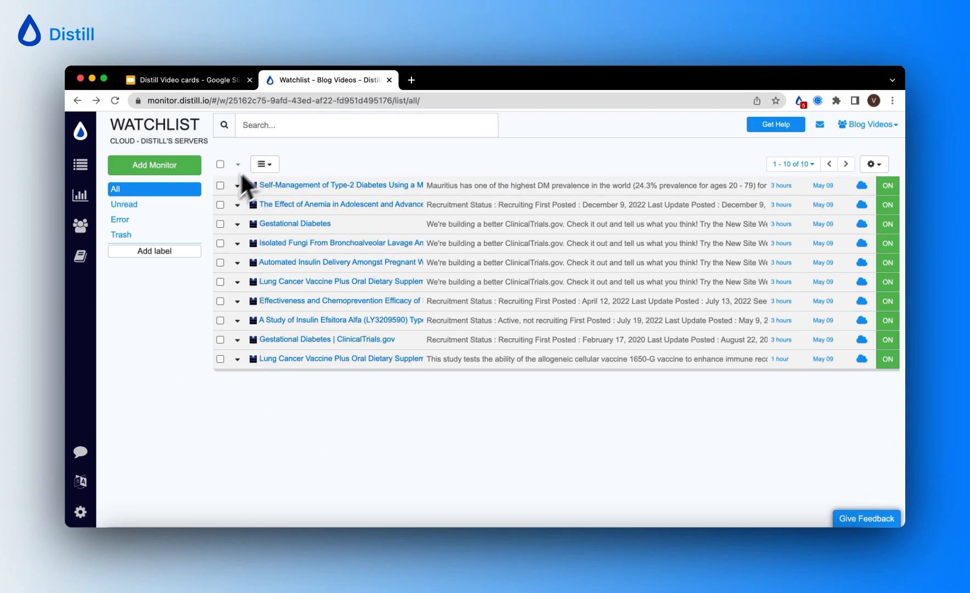
pyautogui.moveTo(214, 405)
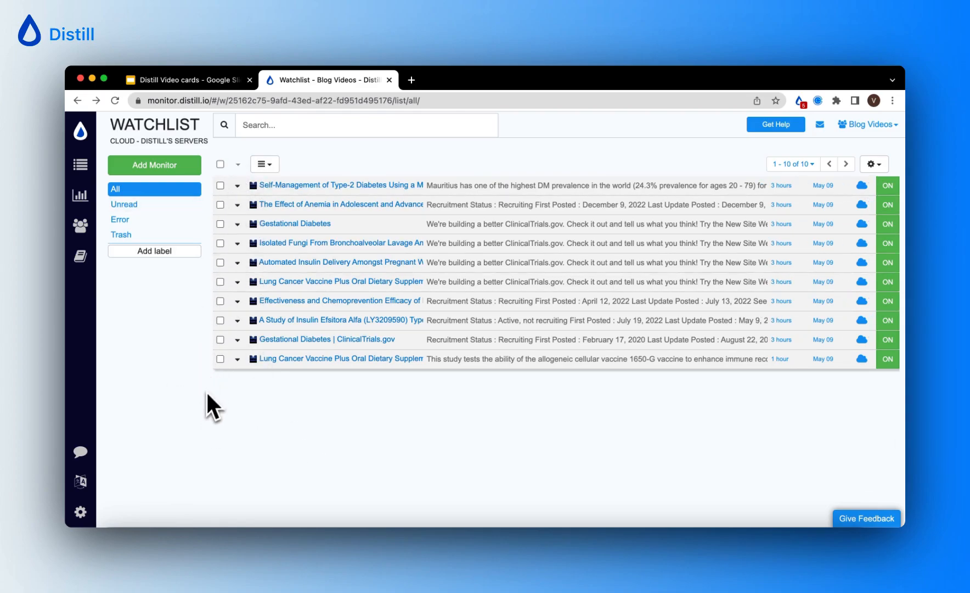
pyautogui.moveTo(208, 412)
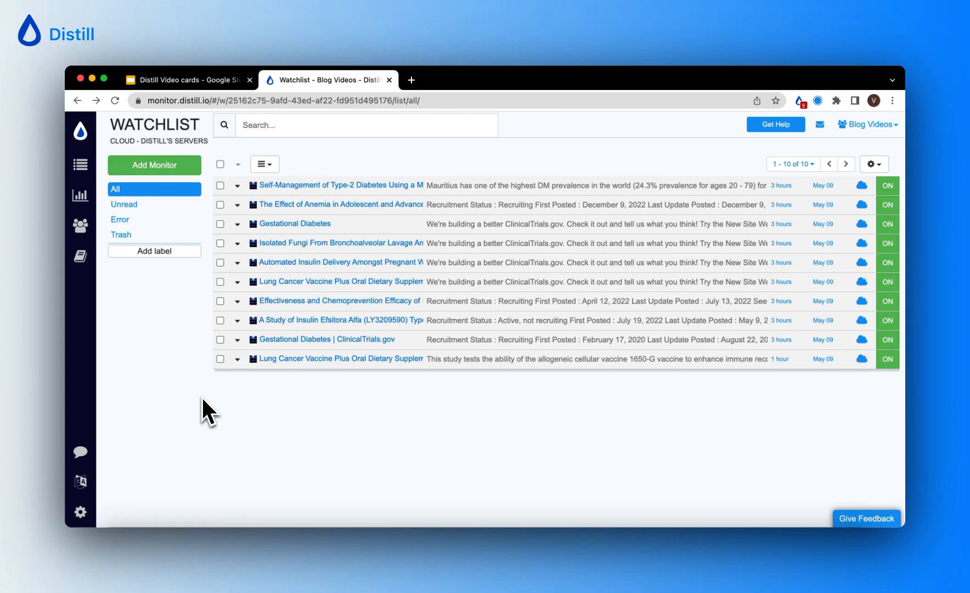
pyautogui.moveTo(269, 461)
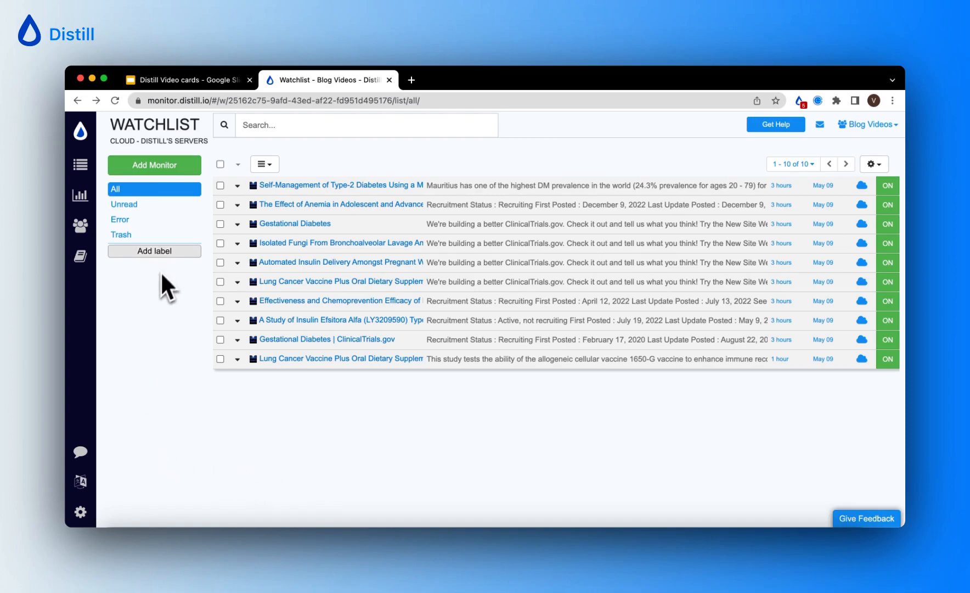
# Add two labels named Lung Cancer and Diabetes via the Add label dialog
pyautogui.click(153, 250)
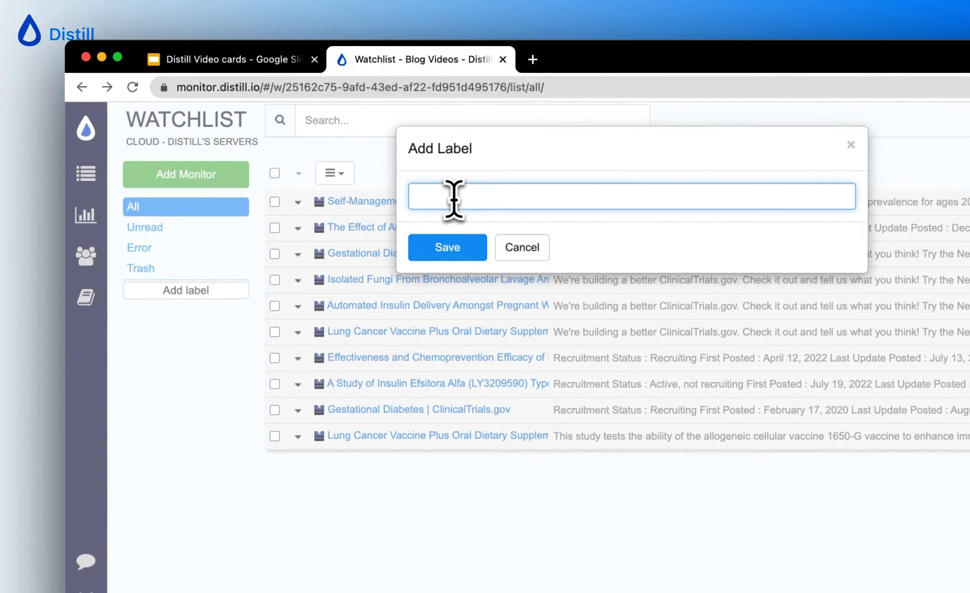
pyautogui.write('Lung')
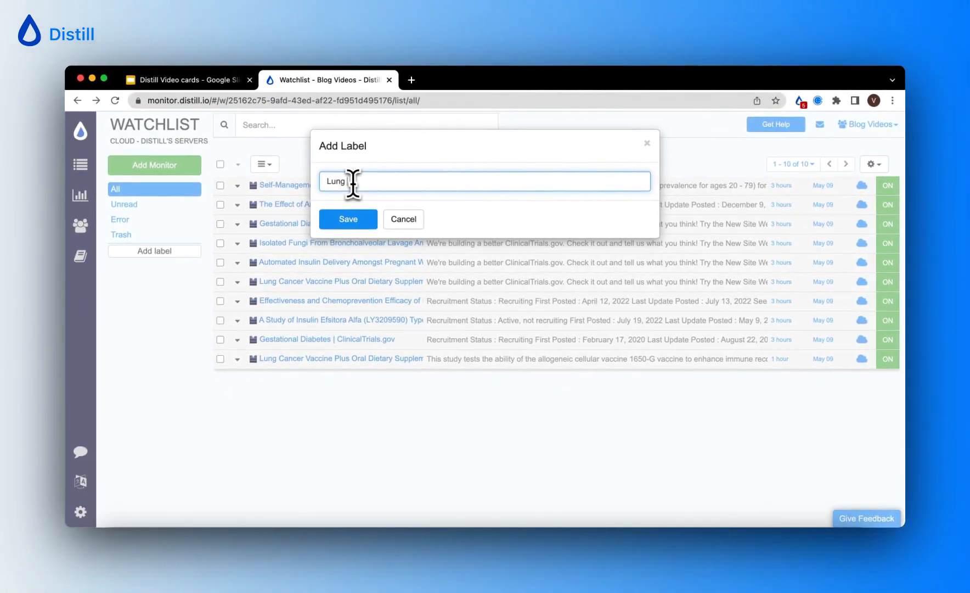
pyautogui.write('Cancer')
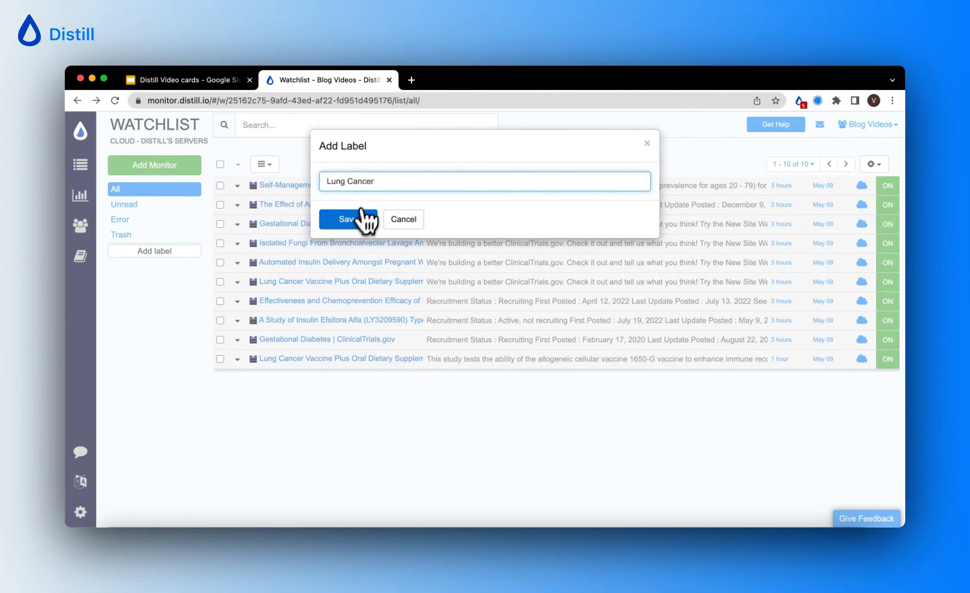
pyautogui.click(347, 219)
pyautogui.write('D')
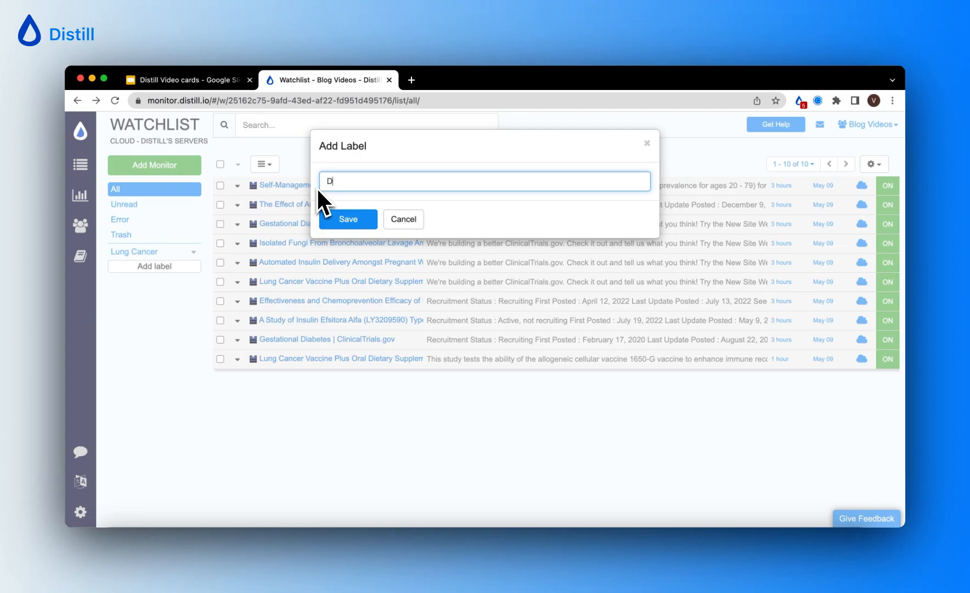
pyautogui.write('ia')
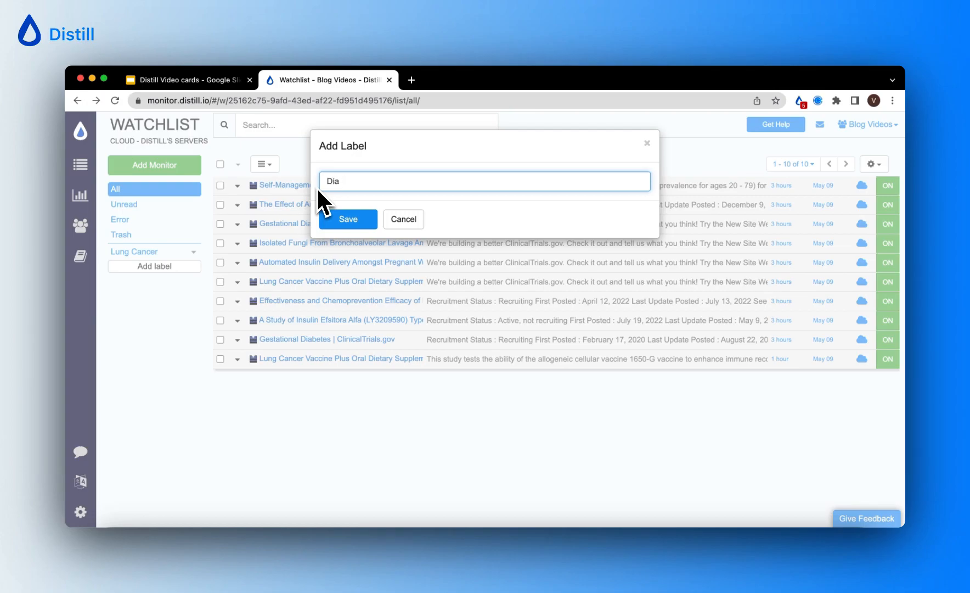
pyautogui.click(347, 220)
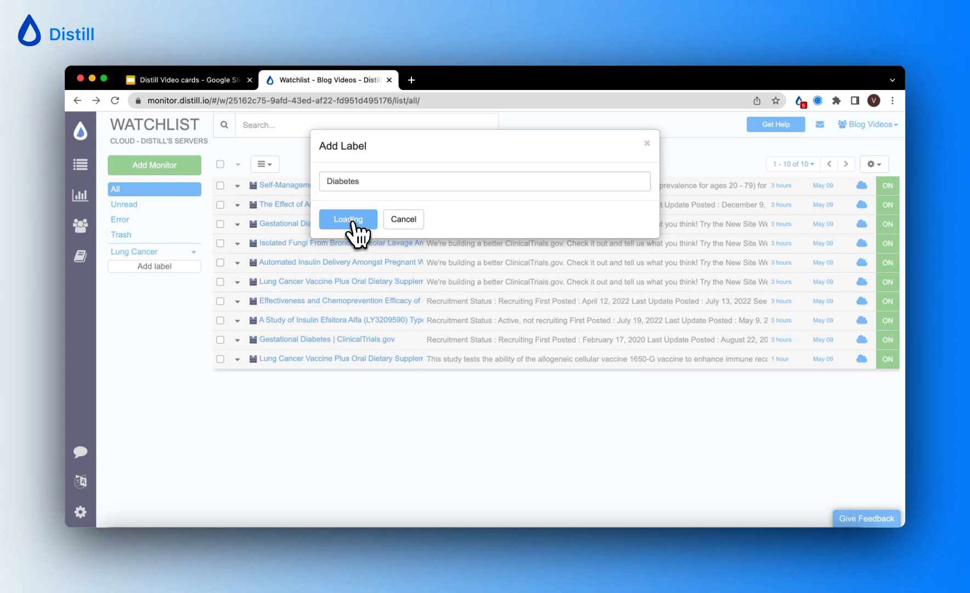
pyautogui.click(348, 219)
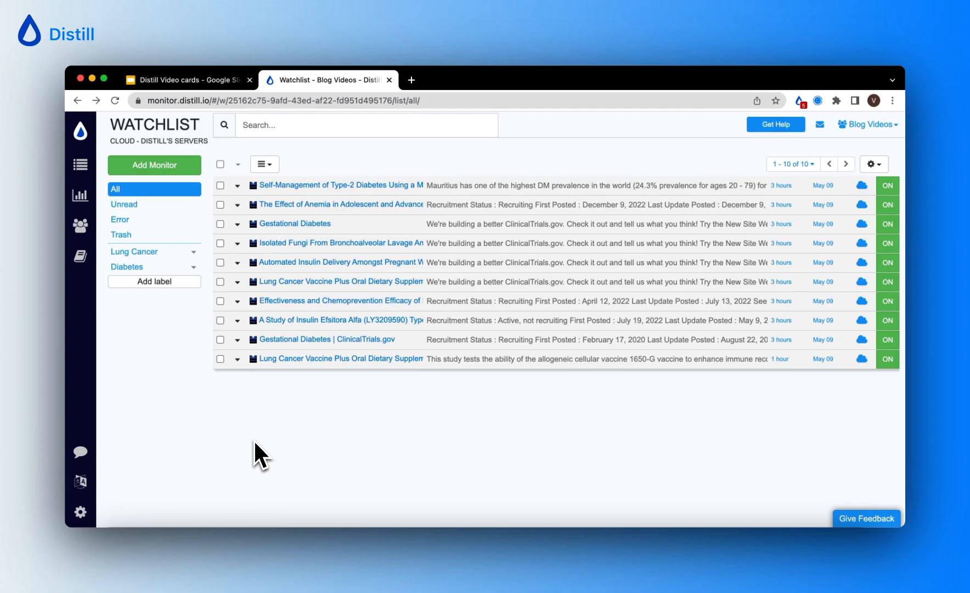
pyautogui.moveTo(277, 426)
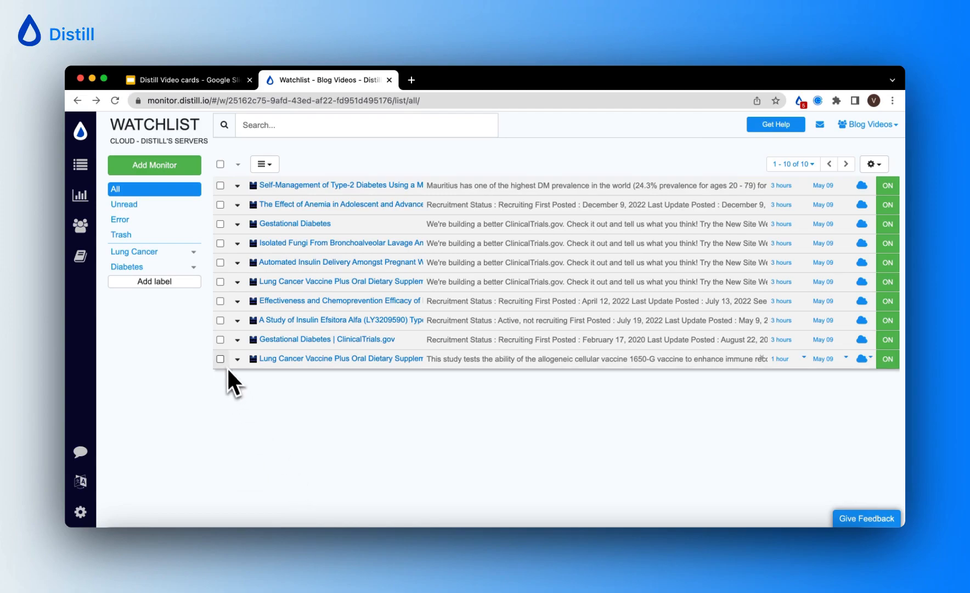
# Check both Lung Cancer Vaccine rows and assign them the Lung Cancer label
pyautogui.click(221, 359)
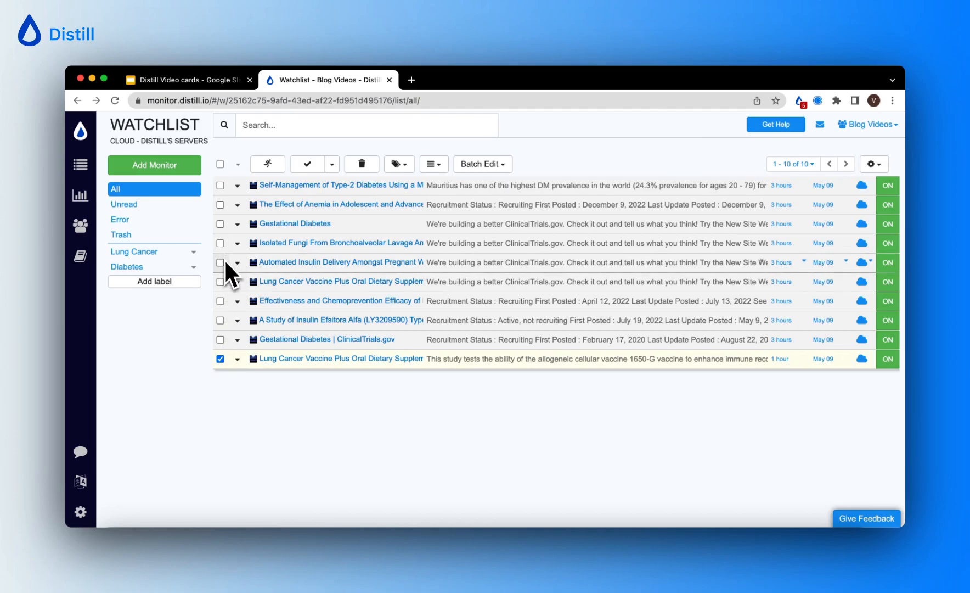
pyautogui.click(220, 281)
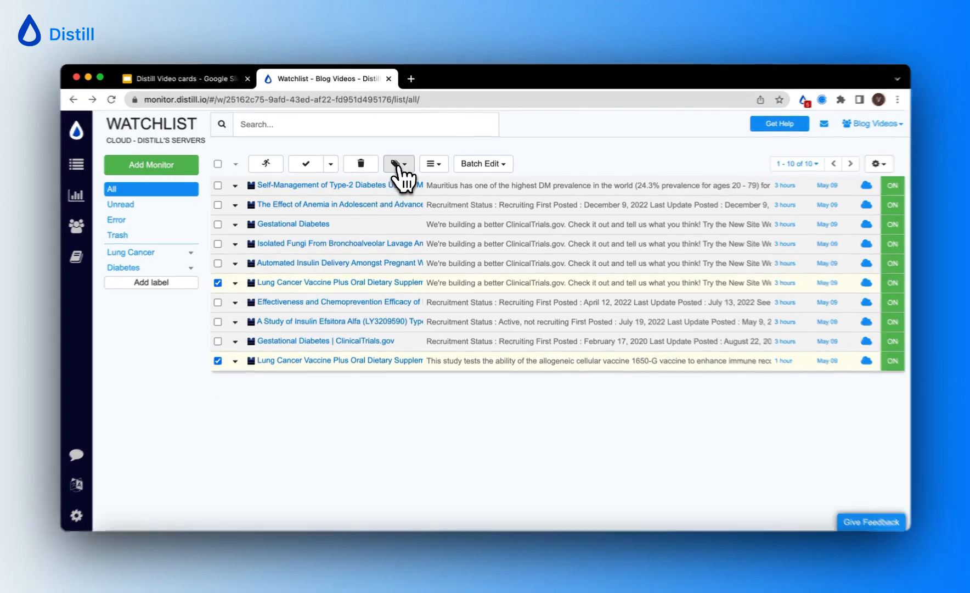
pyautogui.click(394, 164)
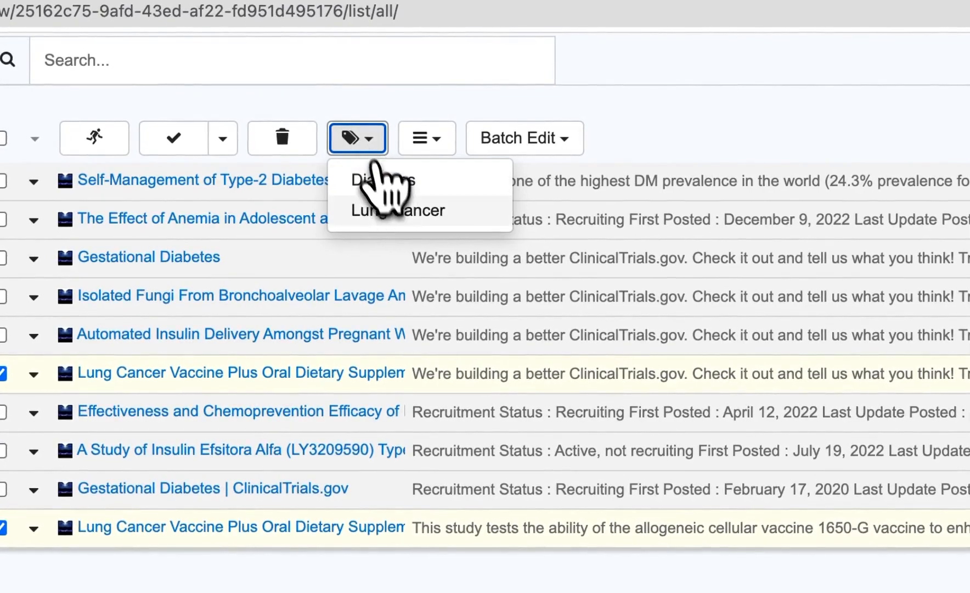
pyautogui.click(398, 209)
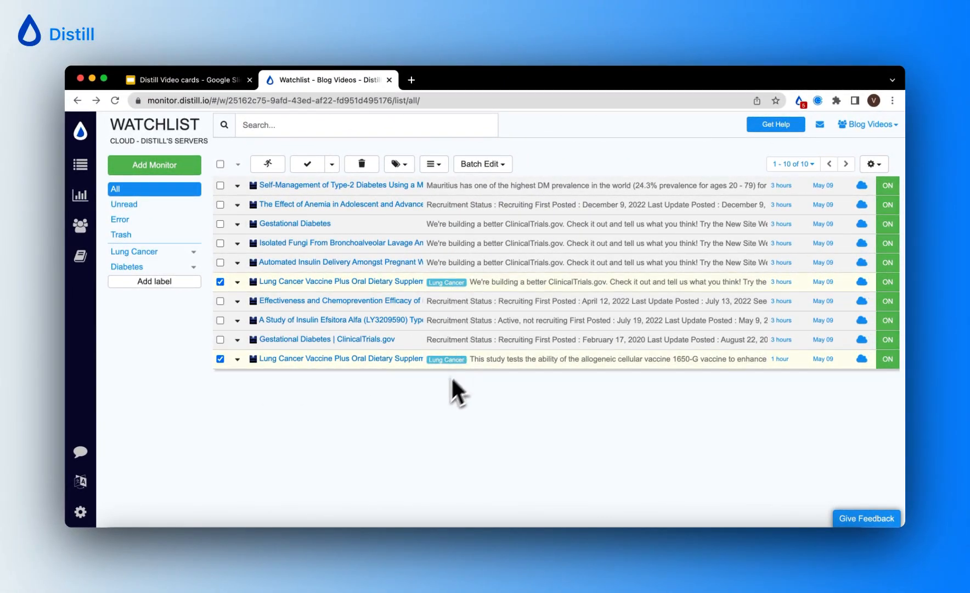
pyautogui.moveTo(881, 476)
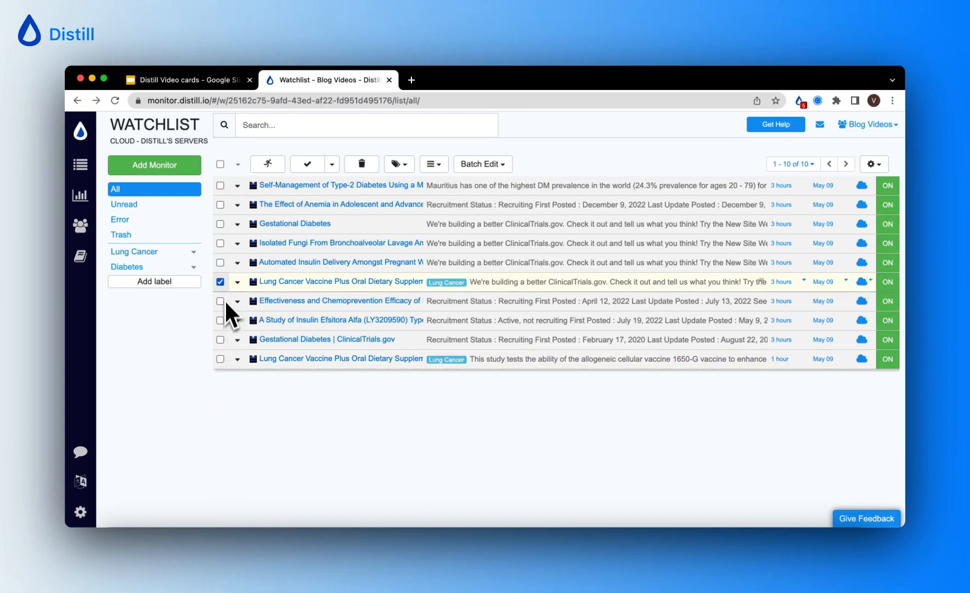
# Select Gestational Diabetes and Insulin Efsitora Alfa rows and assign the Diabetes label
pyautogui.click(220, 282)
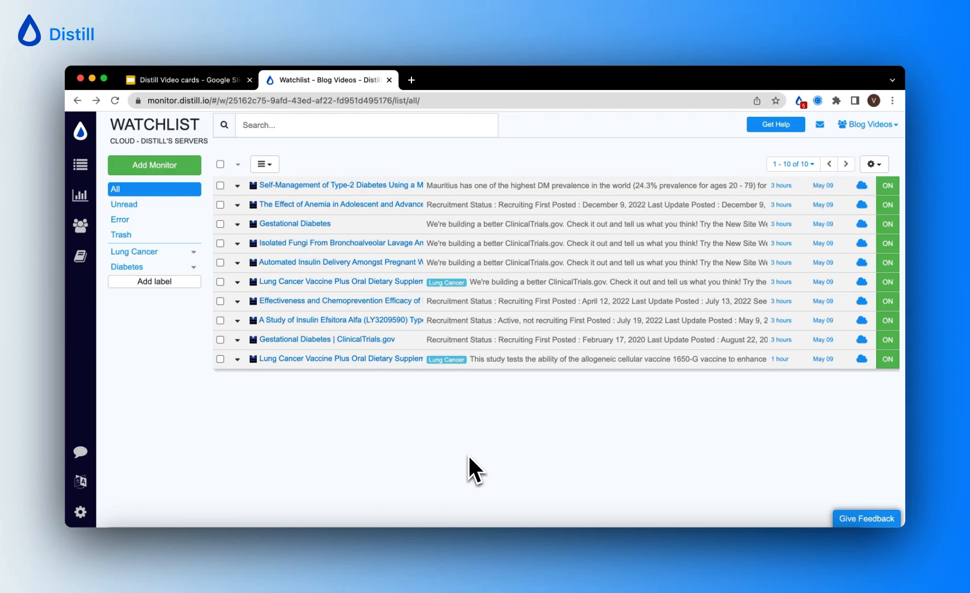
pyautogui.click(221, 223)
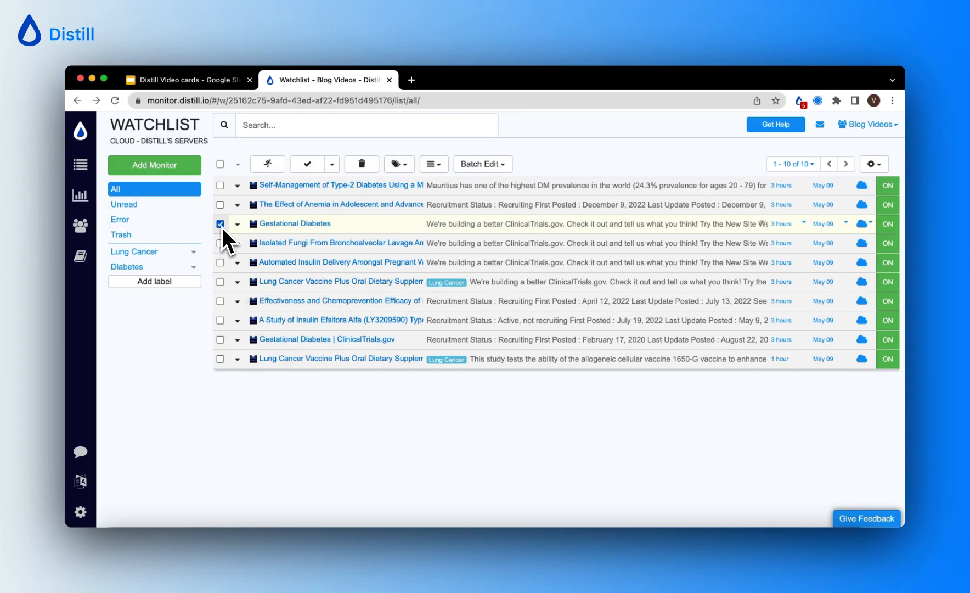
pyautogui.moveTo(241, 337)
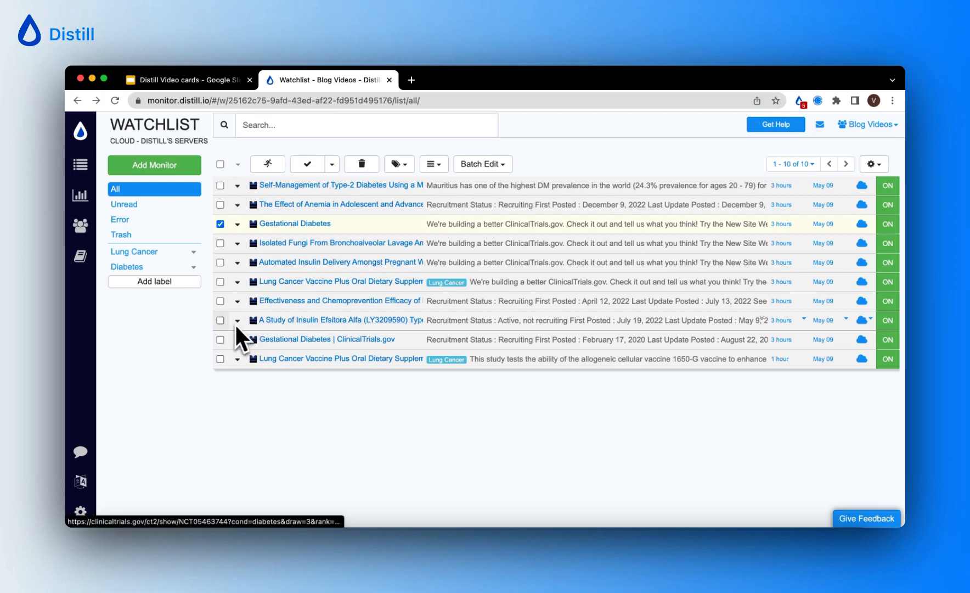
pyautogui.moveTo(226, 309)
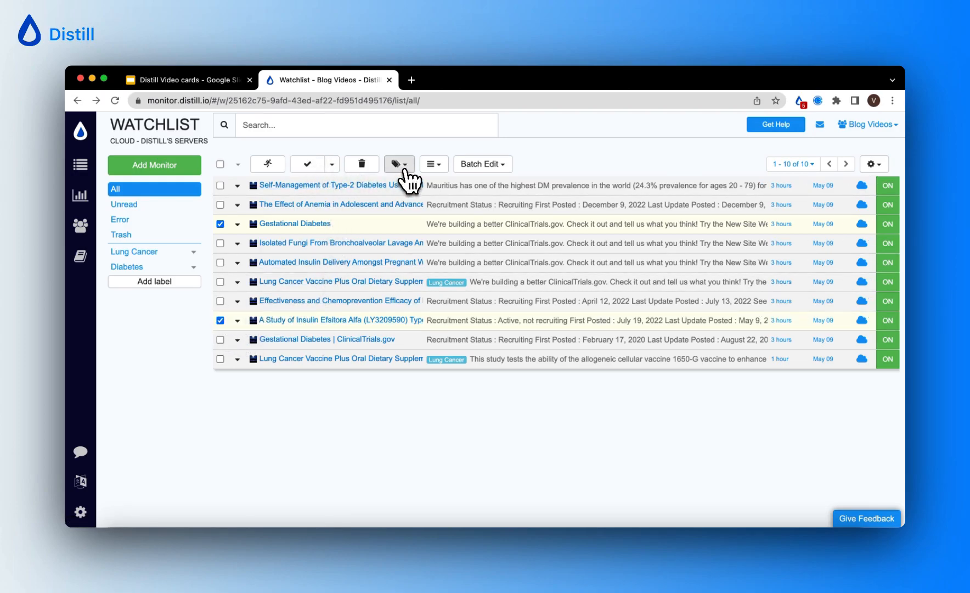
pyautogui.click(395, 164)
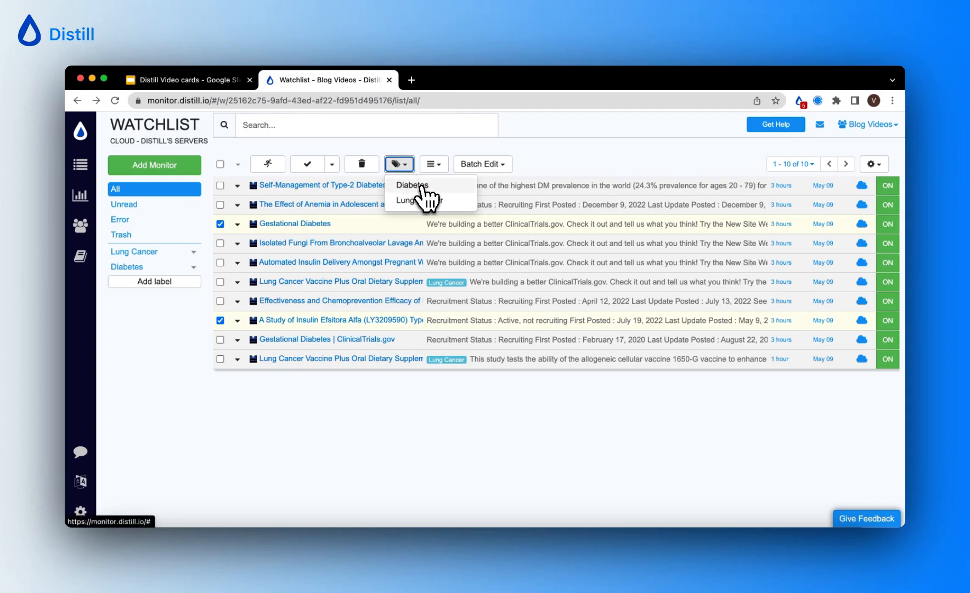
pyautogui.click(411, 186)
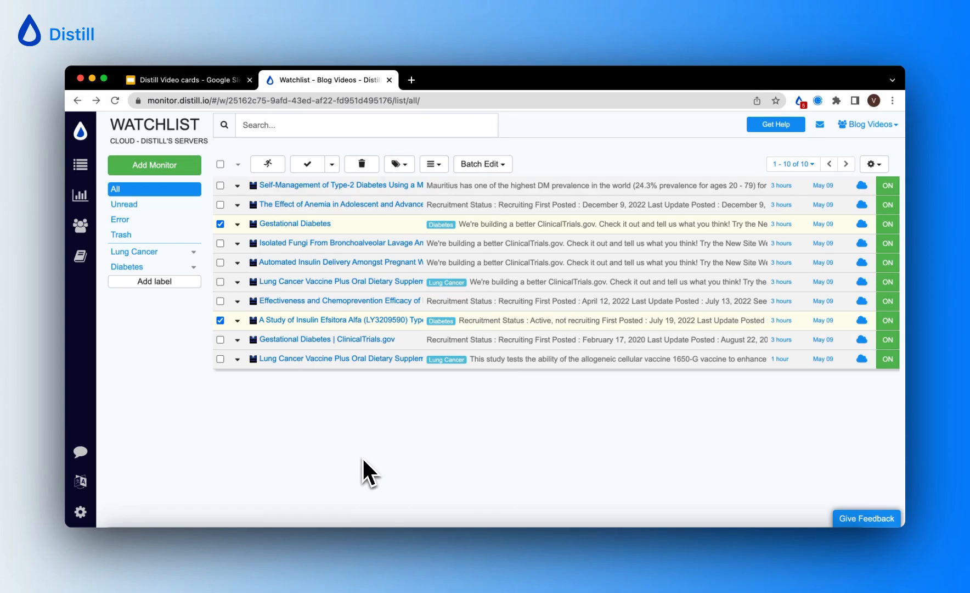
pyautogui.moveTo(220, 320)
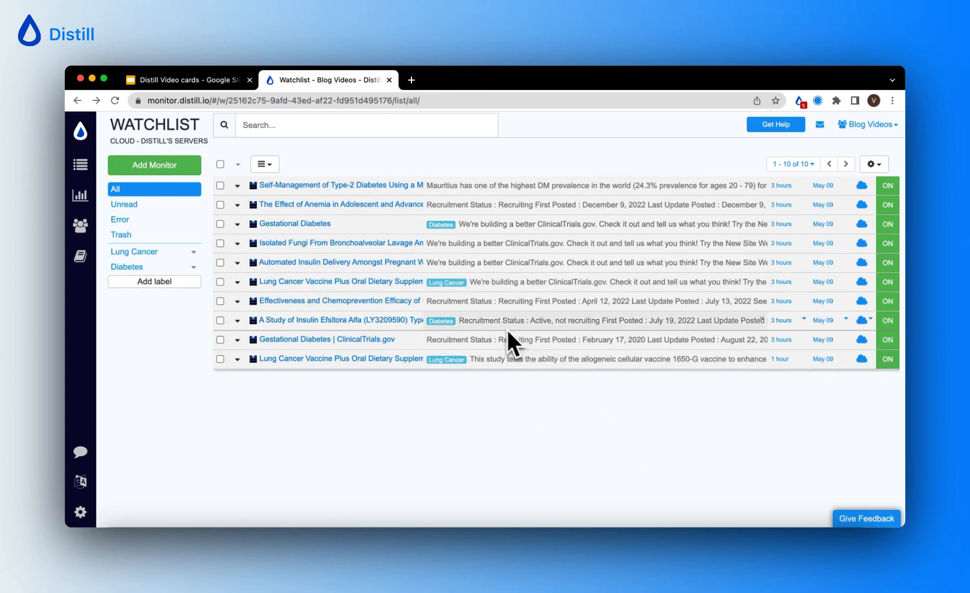
pyautogui.moveTo(533, 347)
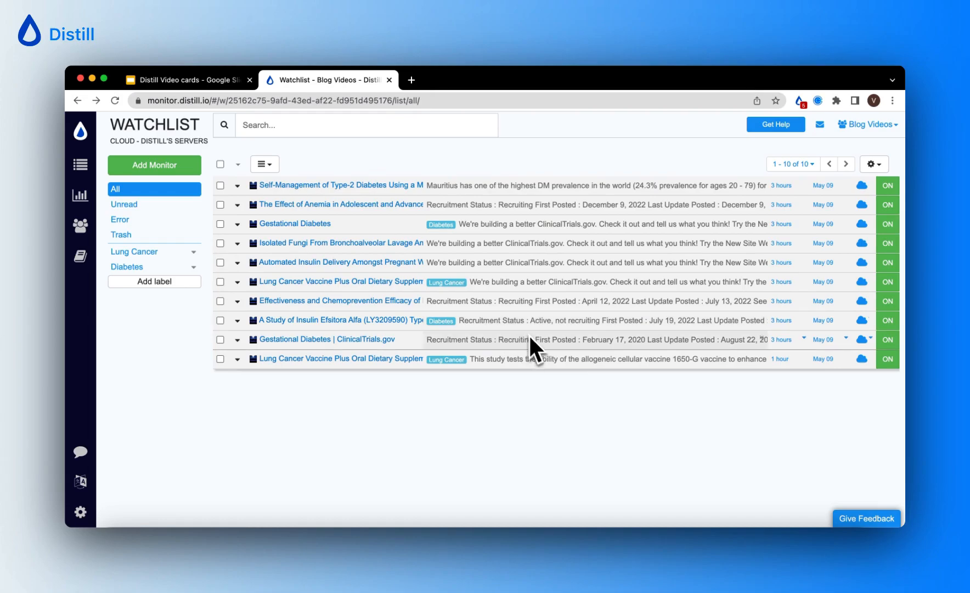
pyautogui.moveTo(550, 368)
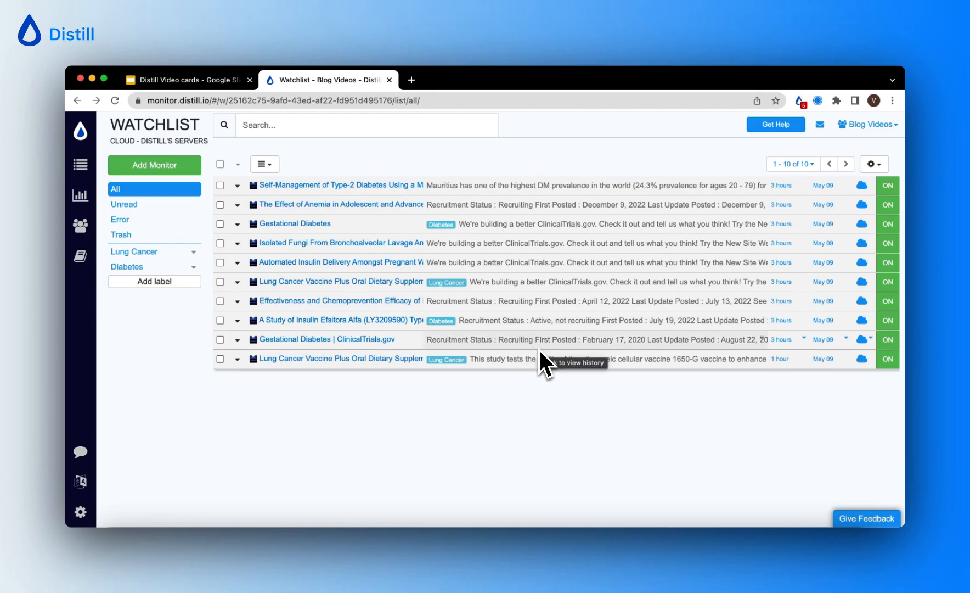
pyautogui.moveTo(488, 450)
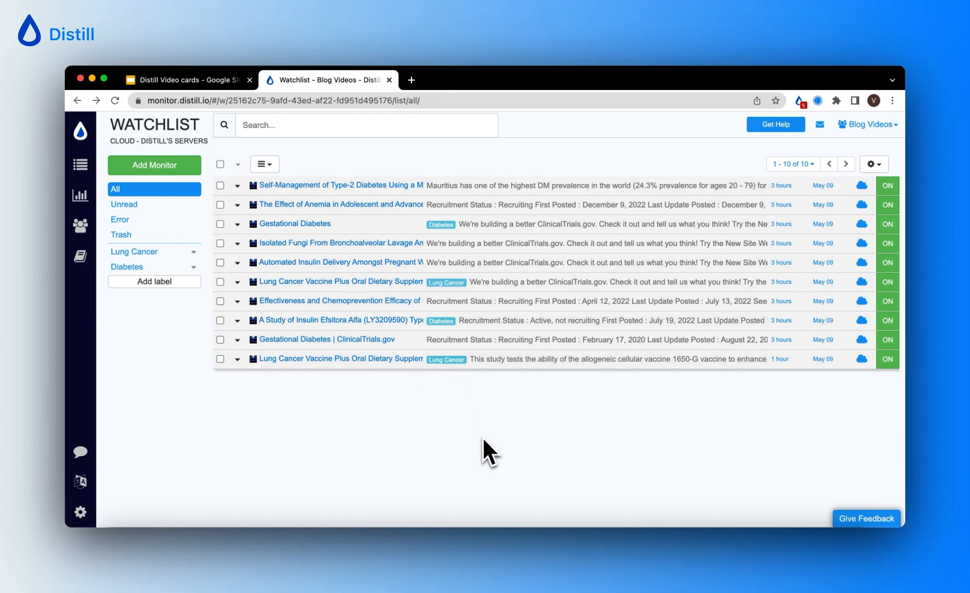
pyautogui.moveTo(153, 281)
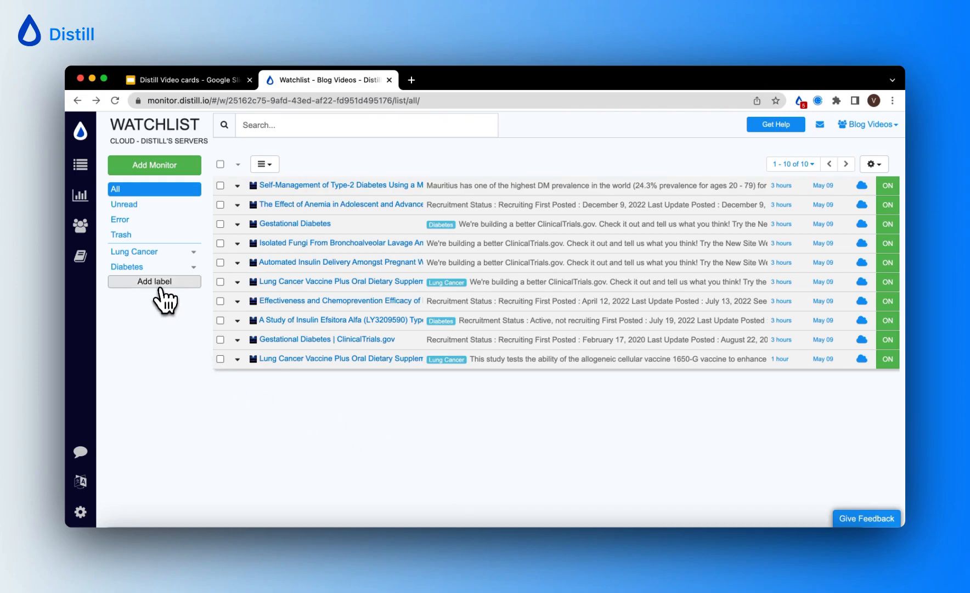
# Add two labels named recruiting and Active not recruiting
pyautogui.click(153, 281)
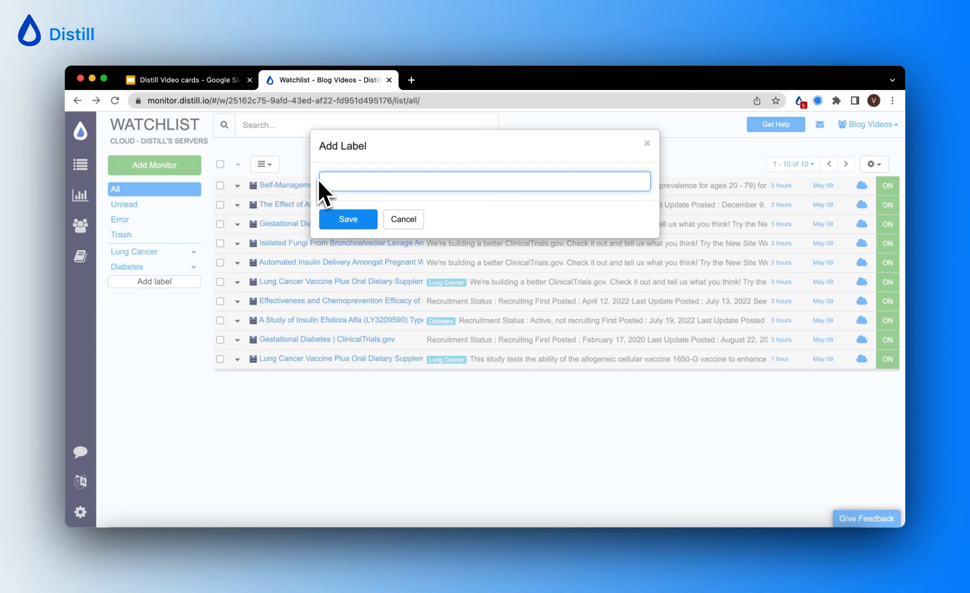
pyautogui.write('r')
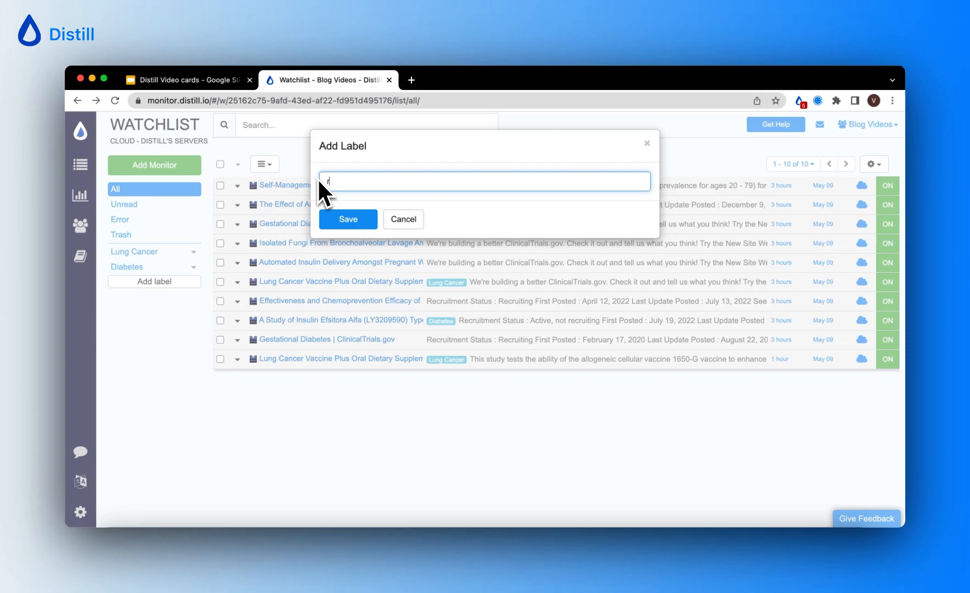
pyautogui.write('recruiting')
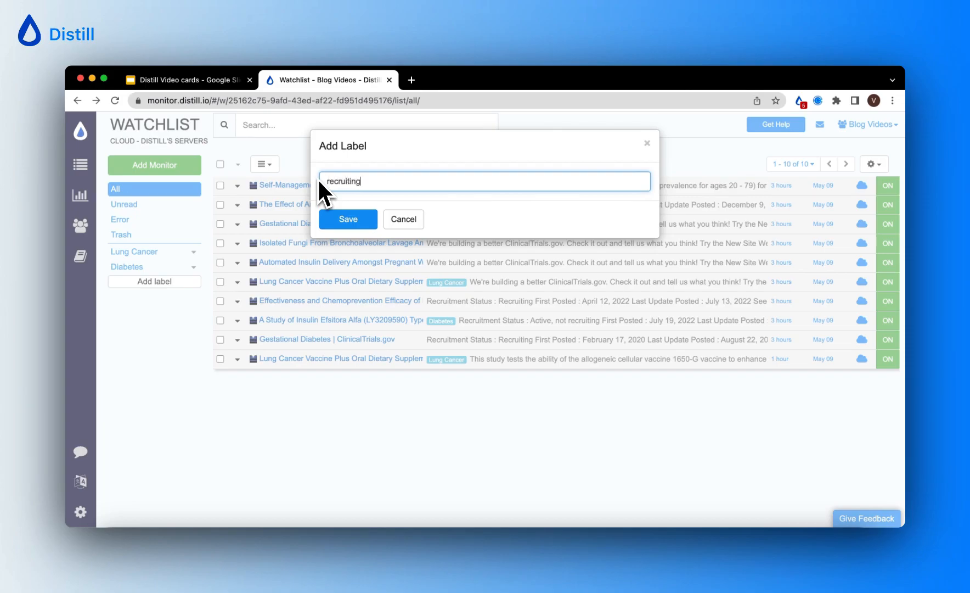
pyautogui.click(348, 220)
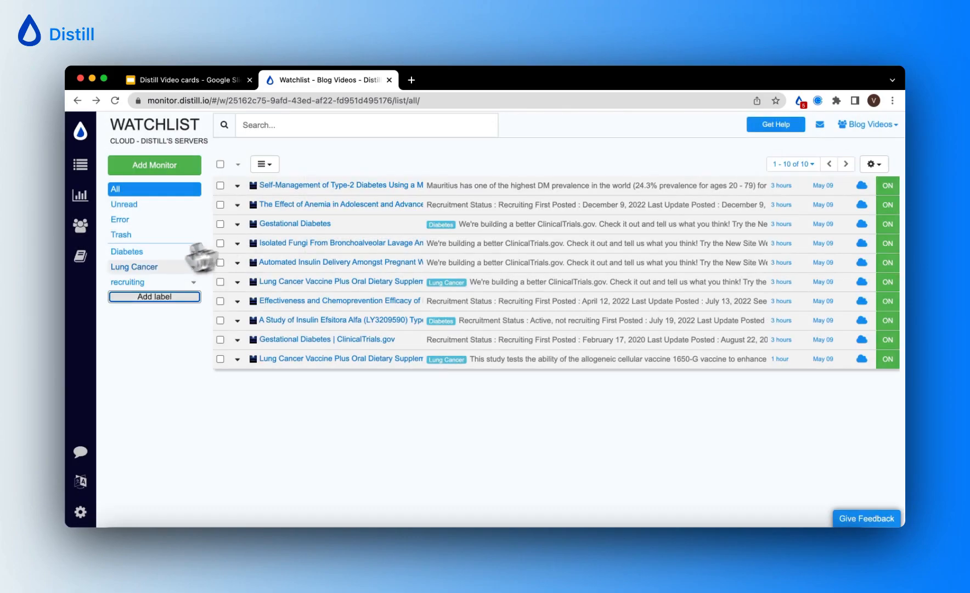
pyautogui.click(153, 296)
pyautogui.write('Active not recruiting')
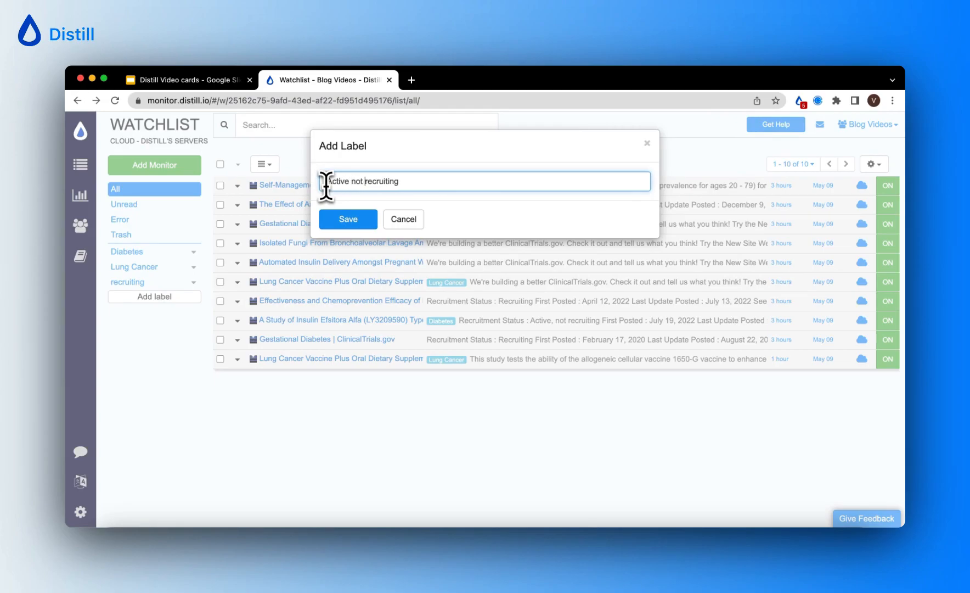
pyautogui.click(347, 219)
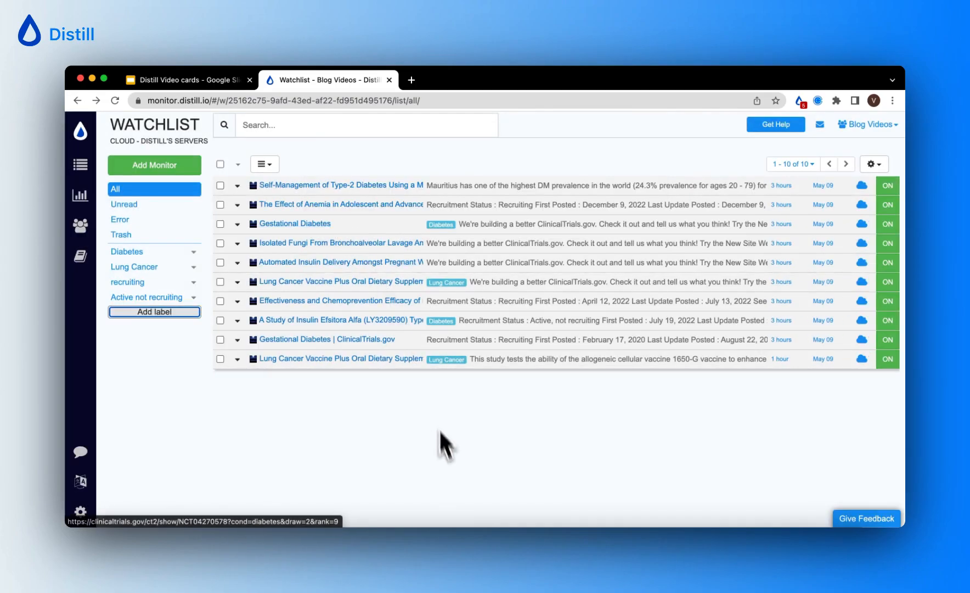
pyautogui.moveTo(342, 333)
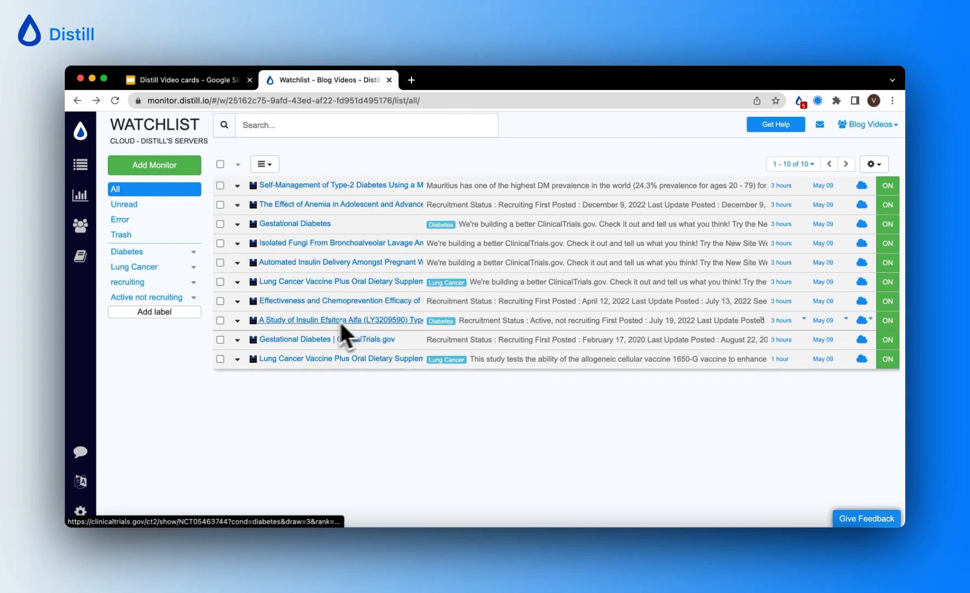
pyautogui.moveTo(316, 339)
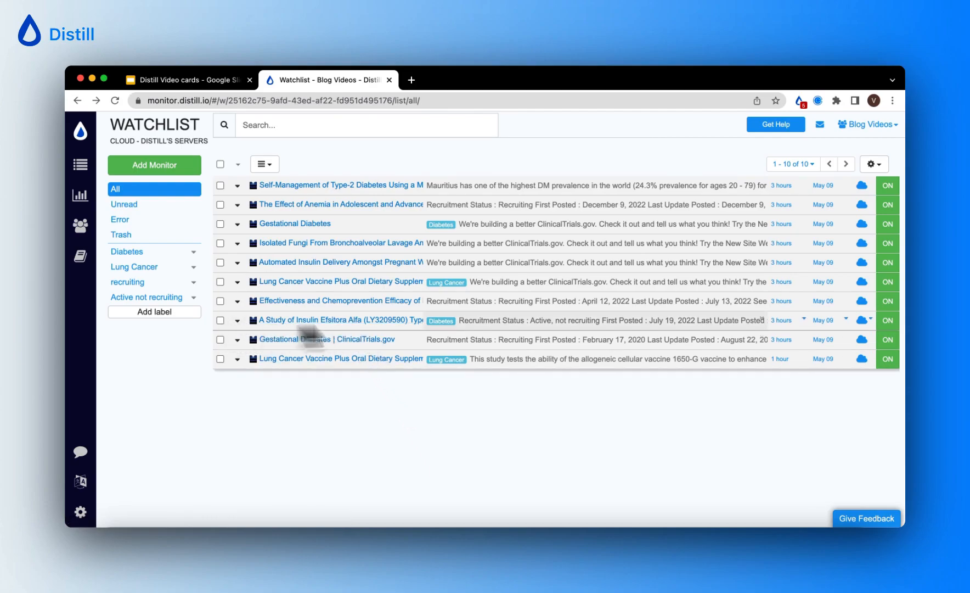
pyautogui.moveTo(623, 336)
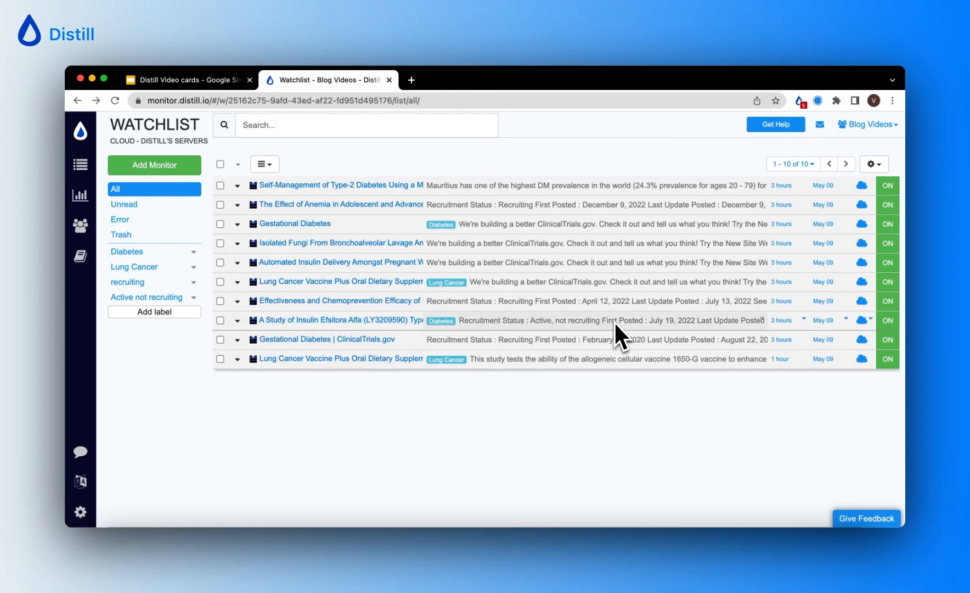
pyautogui.moveTo(223, 336)
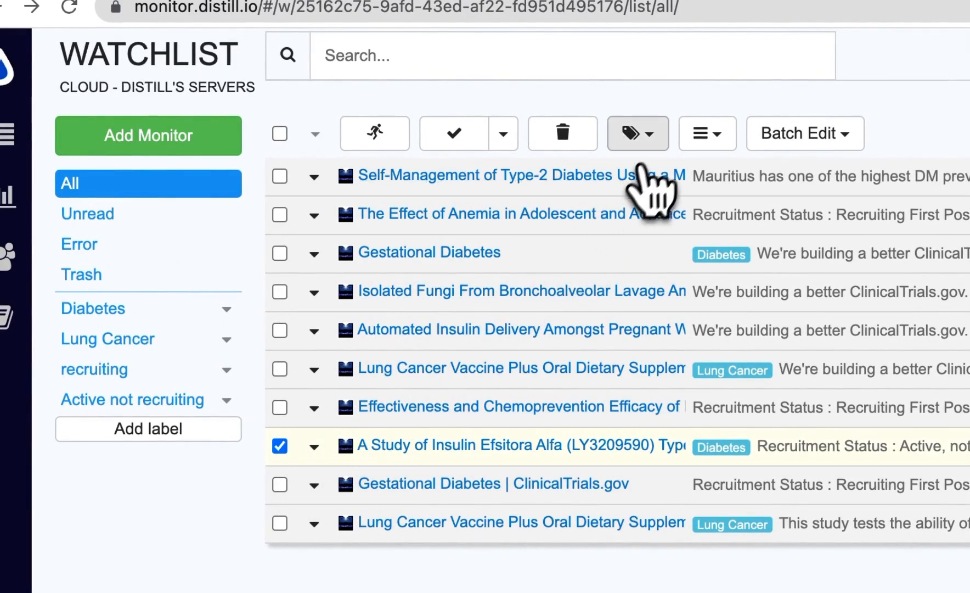
# Assign Active not recruiting to the checked Insulin Efsitora Alfa row, then deselect it
pyautogui.click(638, 133)
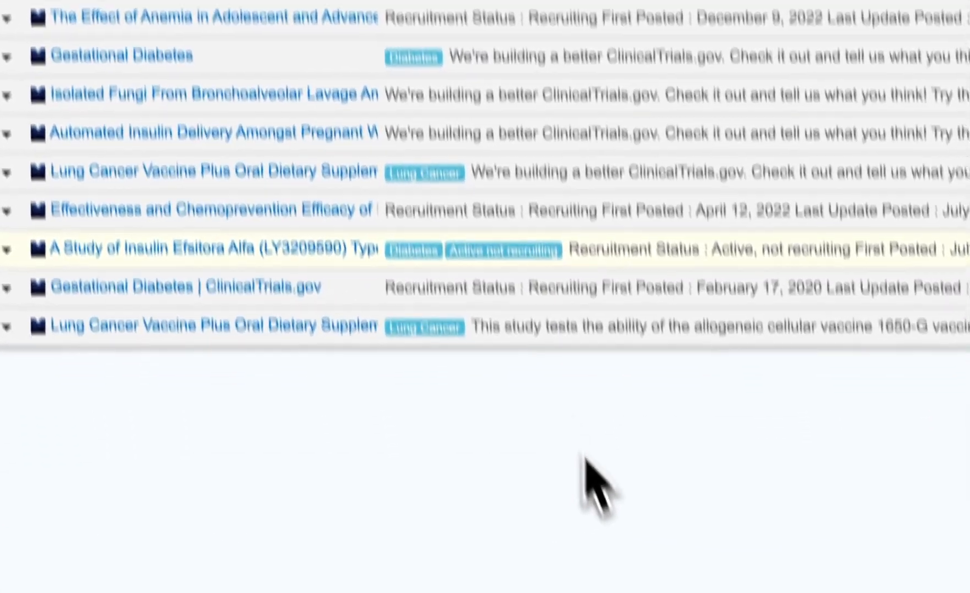
pyautogui.scroll(3)
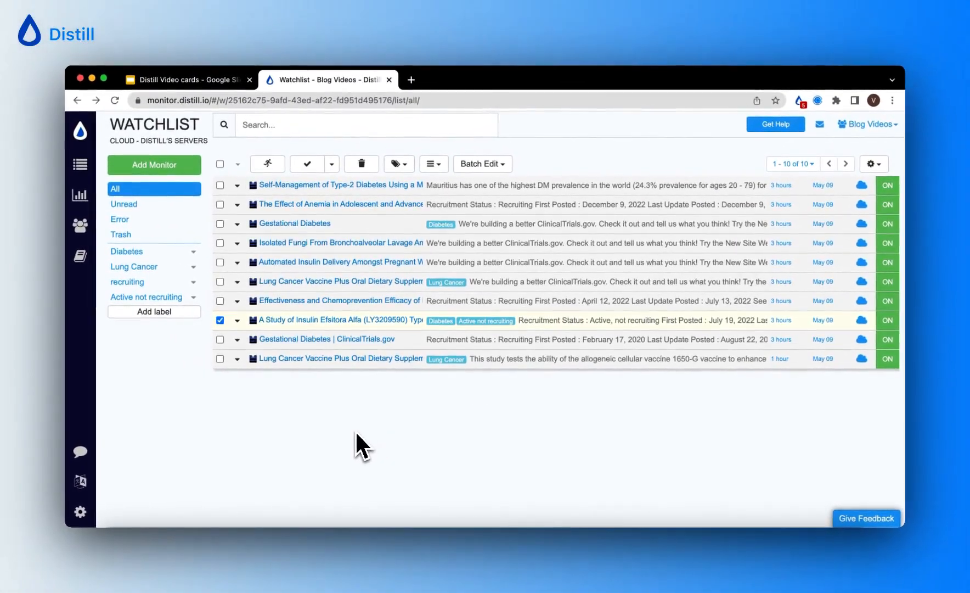
pyautogui.moveTo(186, 362)
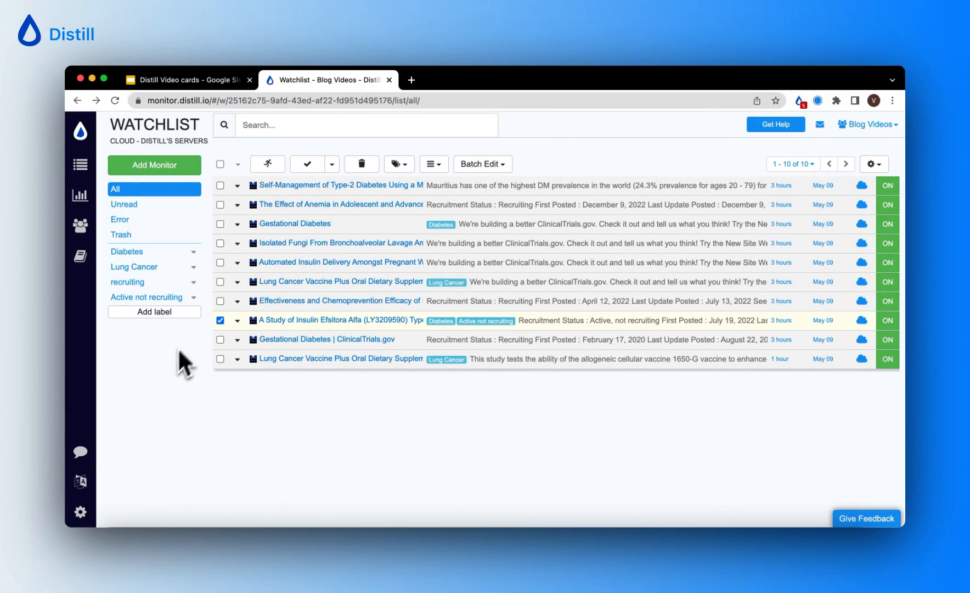
pyautogui.click(220, 320)
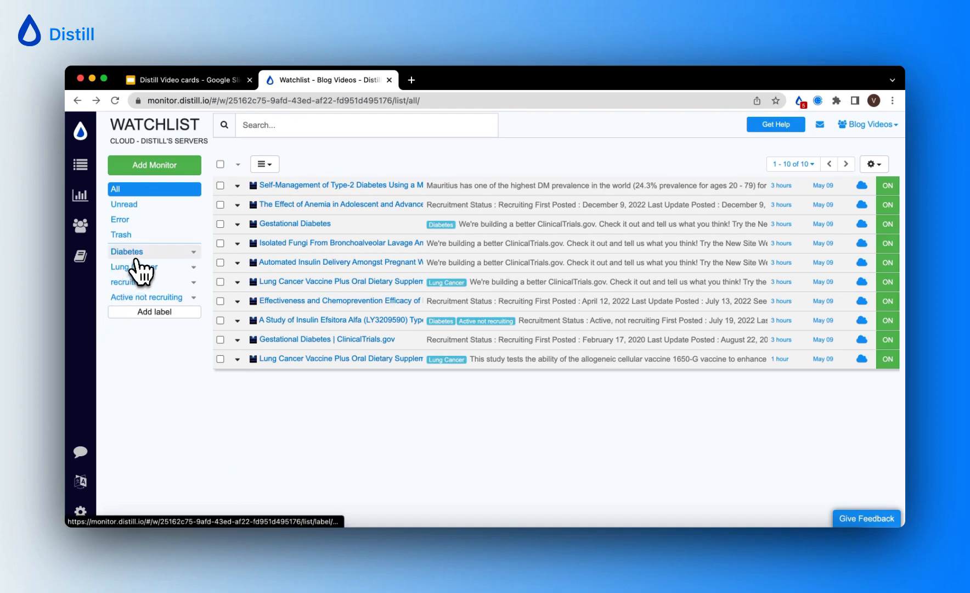
pyautogui.click(144, 251)
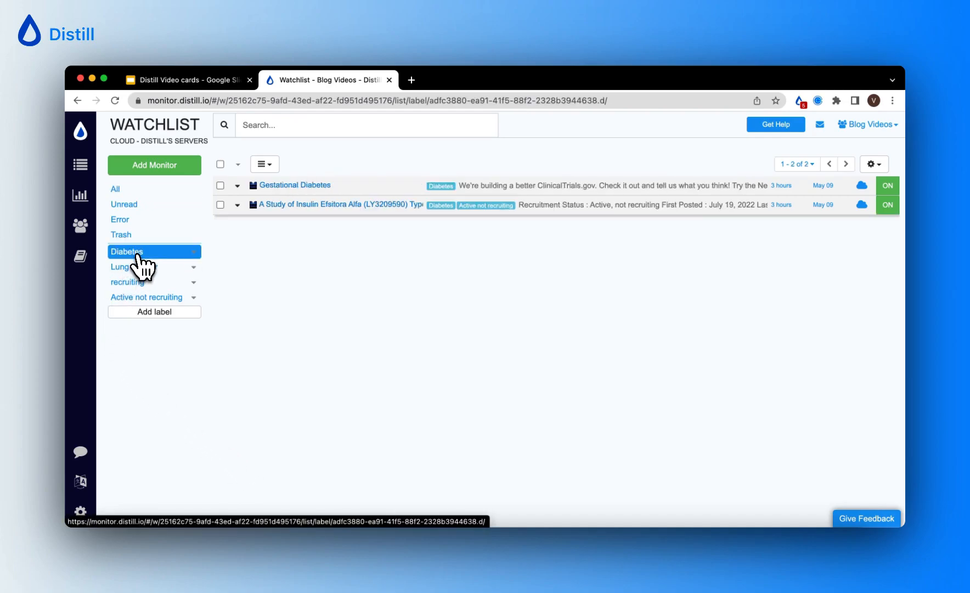
pyautogui.moveTo(550, 204)
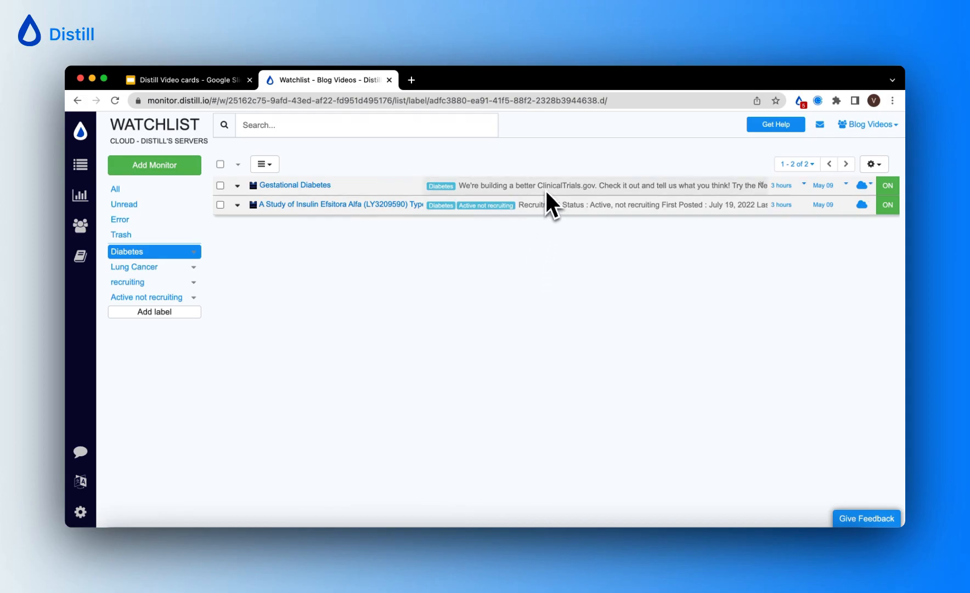
pyautogui.moveTo(340, 272)
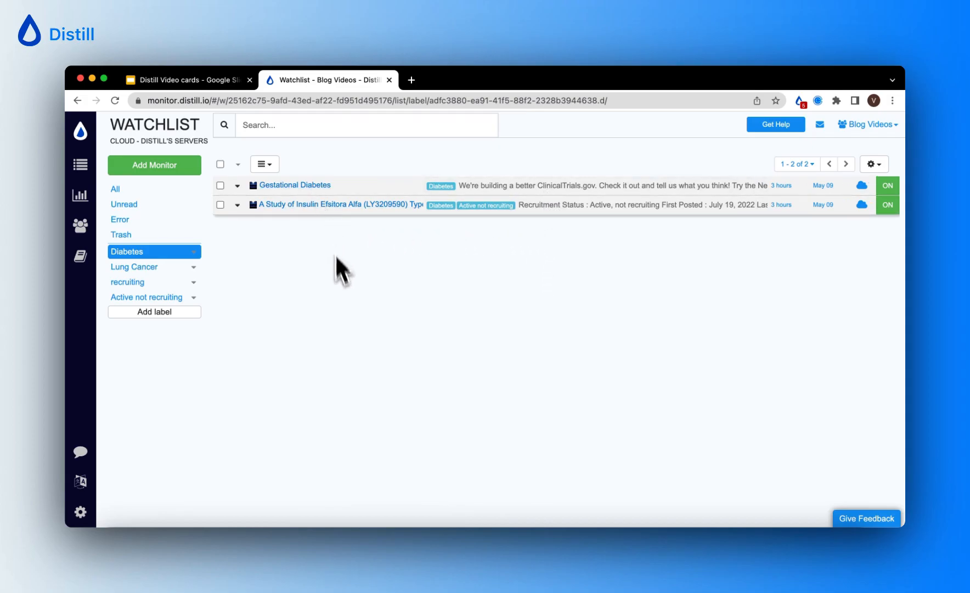
pyautogui.moveTo(142, 272)
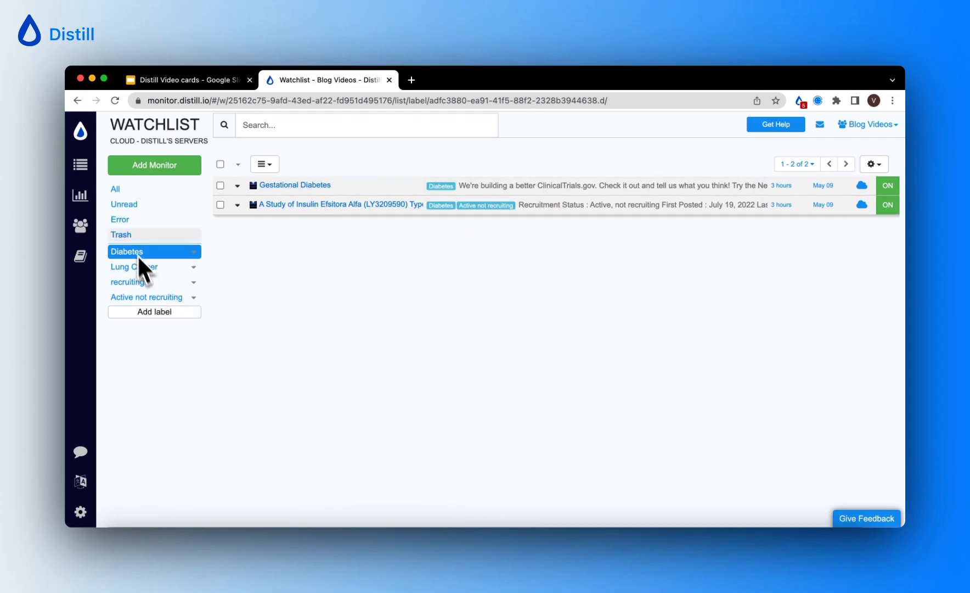
pyautogui.click(114, 189)
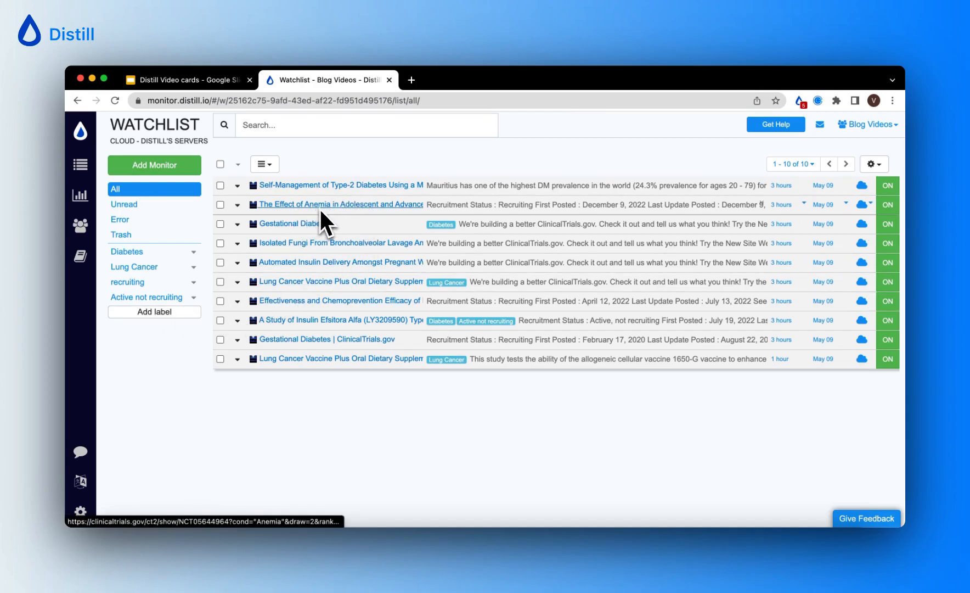
pyautogui.moveTo(294, 268)
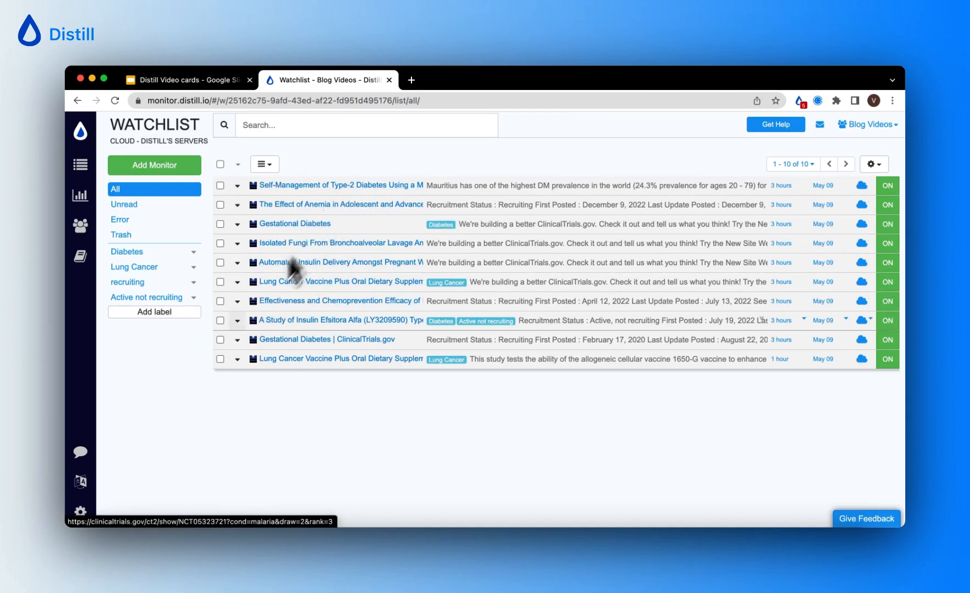
# Add a label named Anemia through the Add Label dialog
pyautogui.click(154, 312)
pyautogui.write('An')
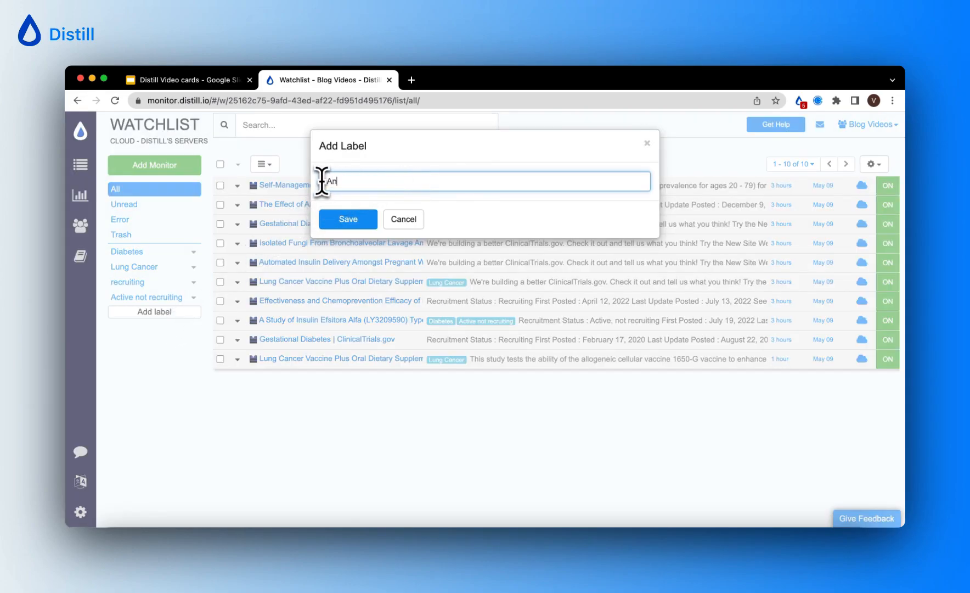
pyautogui.click(348, 220)
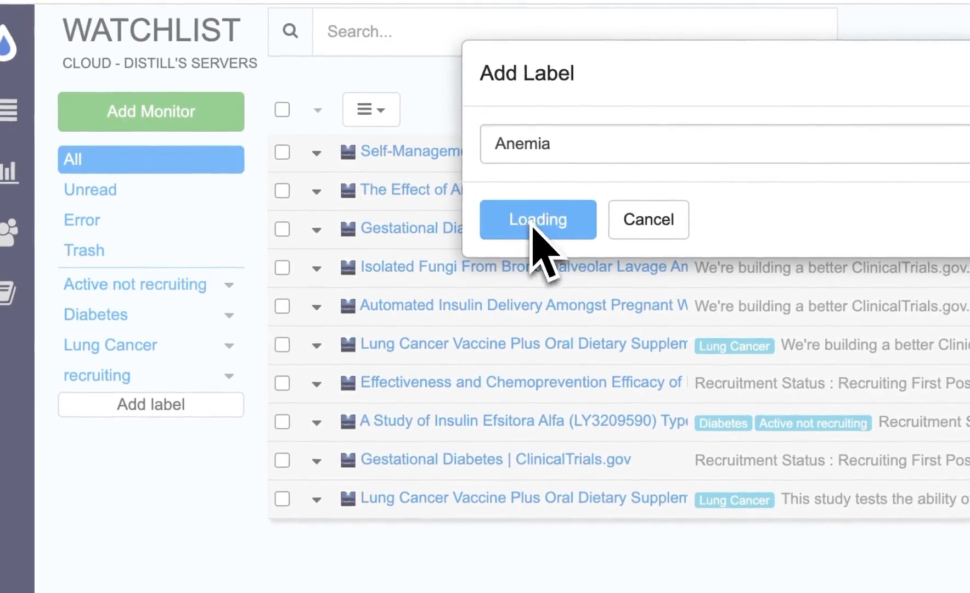
pyautogui.click(536, 220)
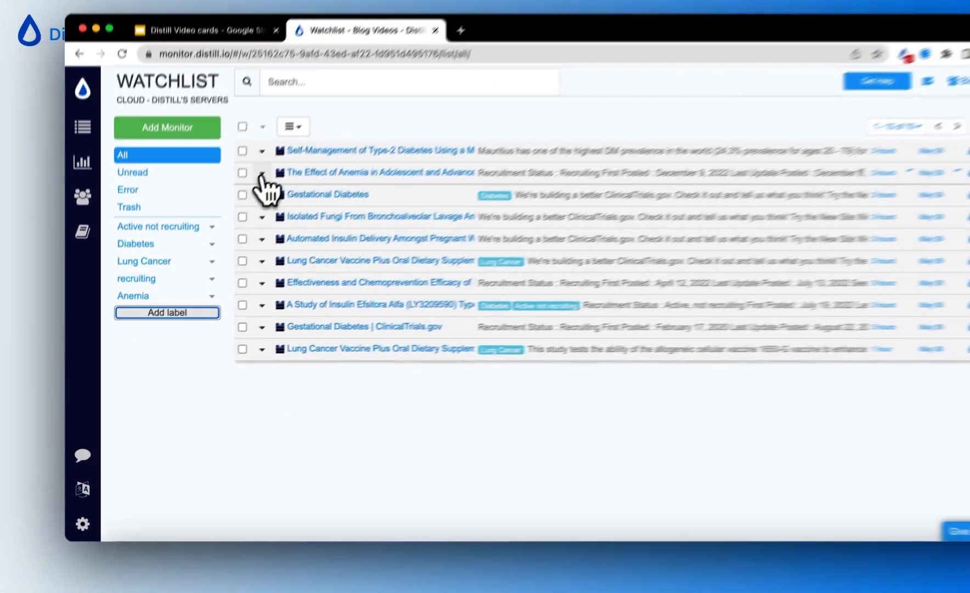
# In the Anemia pregnancy monitor's Options, tick the Anemia label and save
pyautogui.click(237, 204)
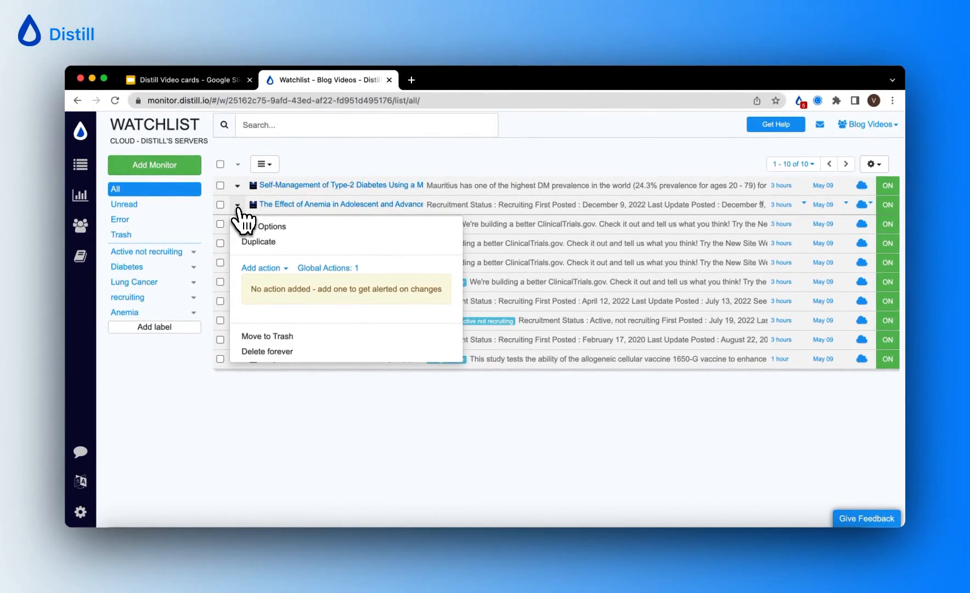
pyautogui.click(270, 226)
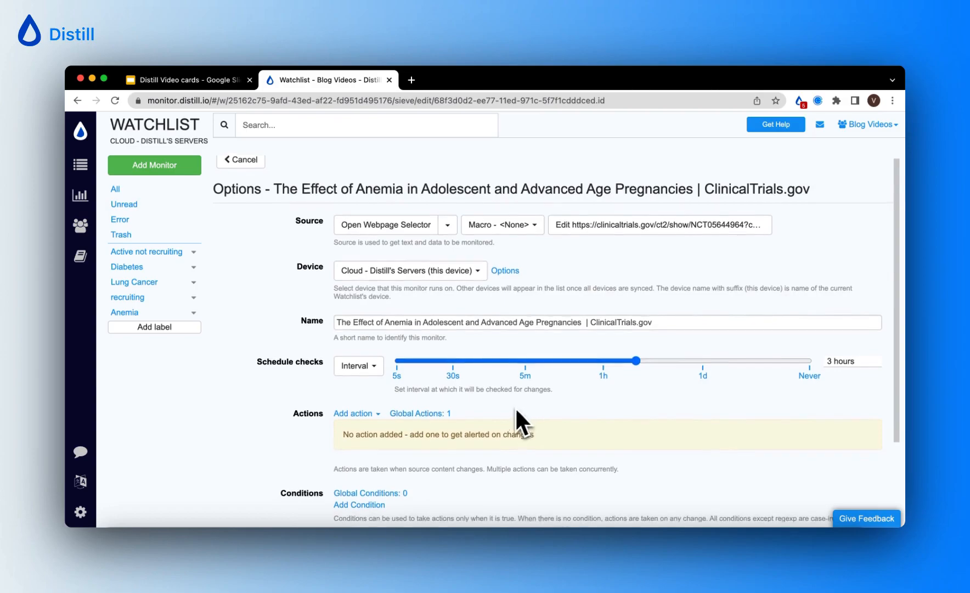
pyautogui.scroll(-3)
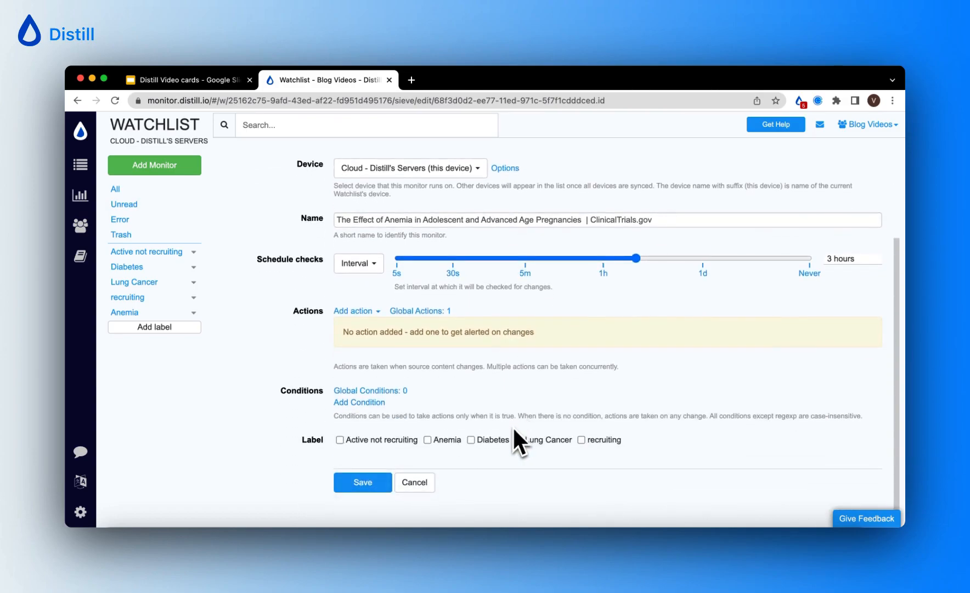
pyautogui.click(428, 440)
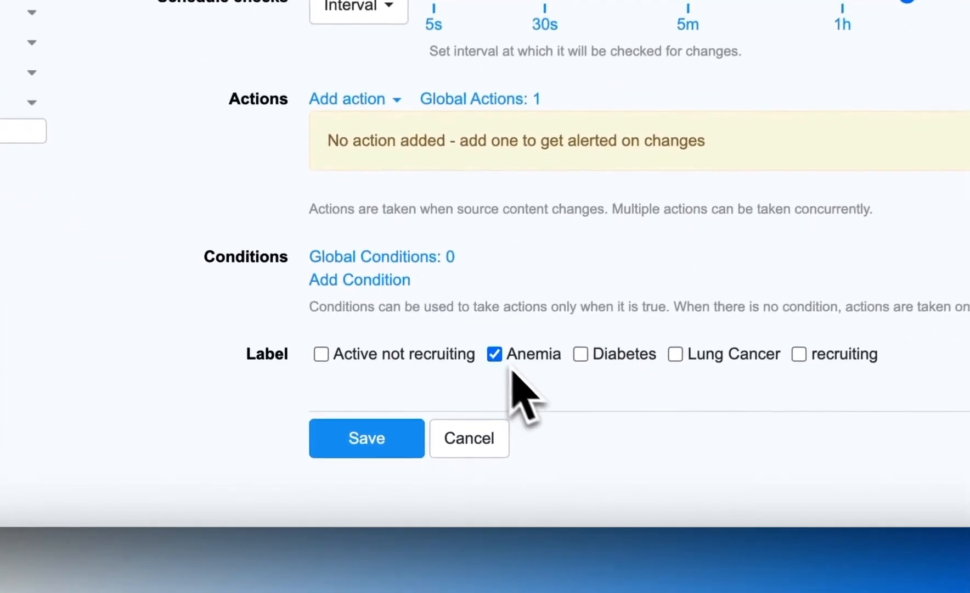
pyautogui.click(365, 437)
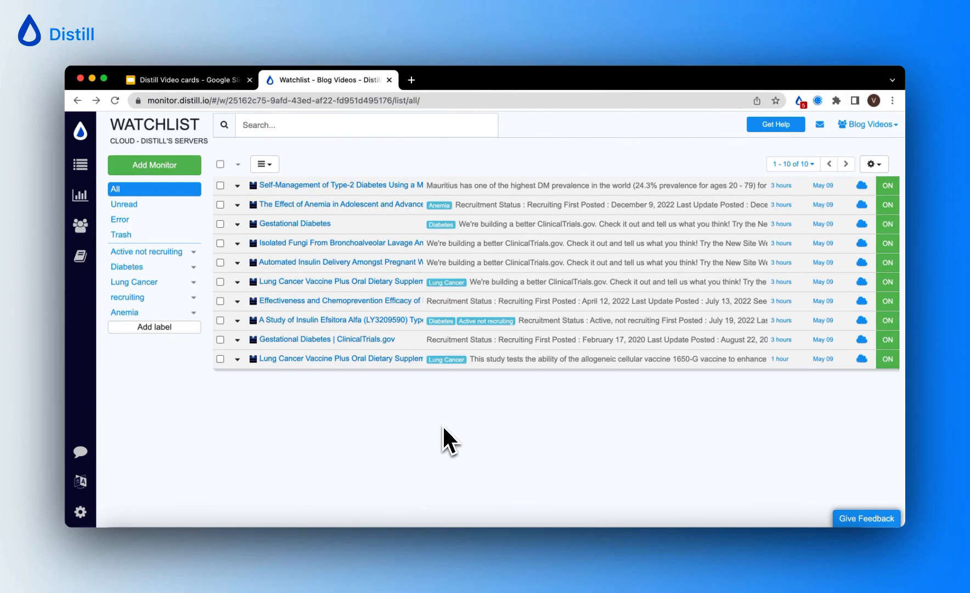
pyautogui.moveTo(412, 448)
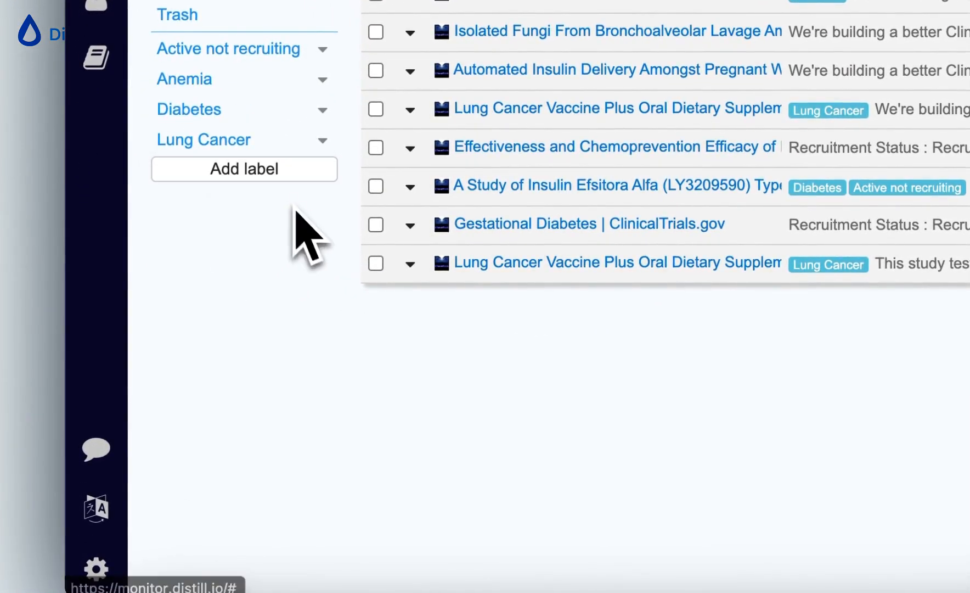
pyautogui.moveTo(526, 476)
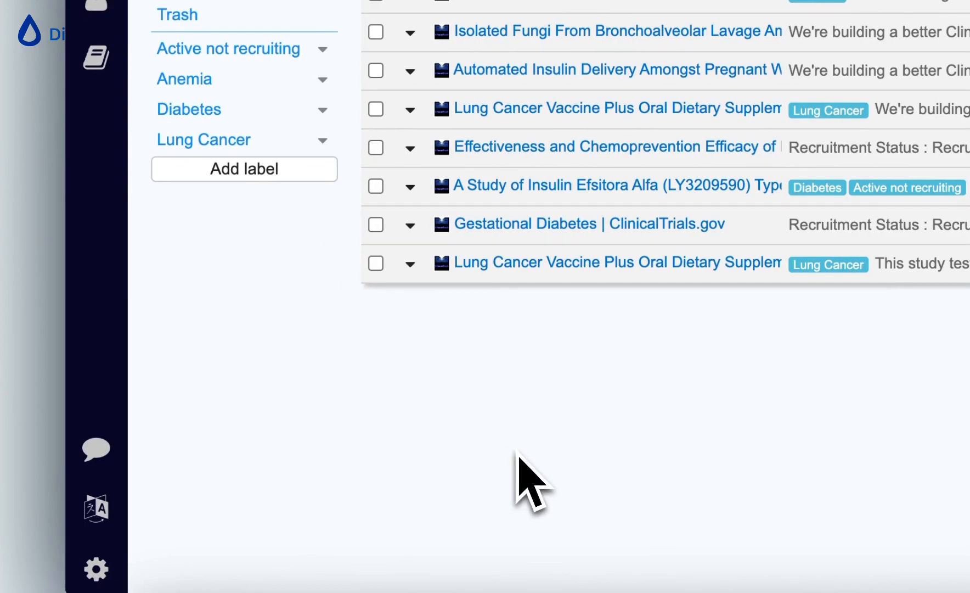